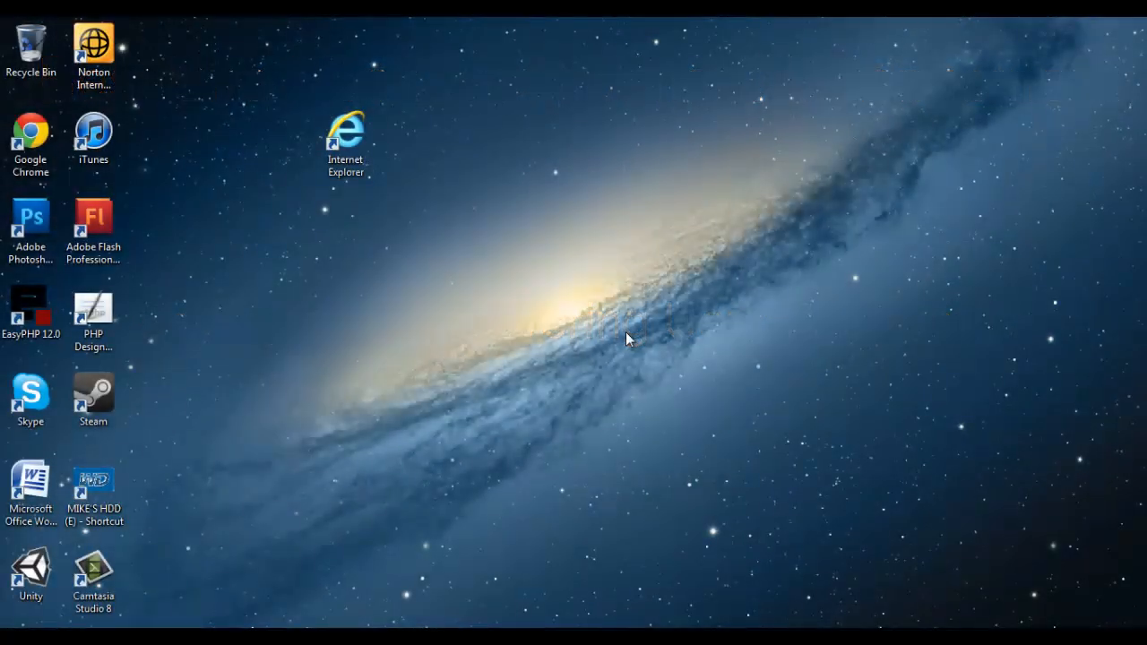
mouse_move(421, 211)
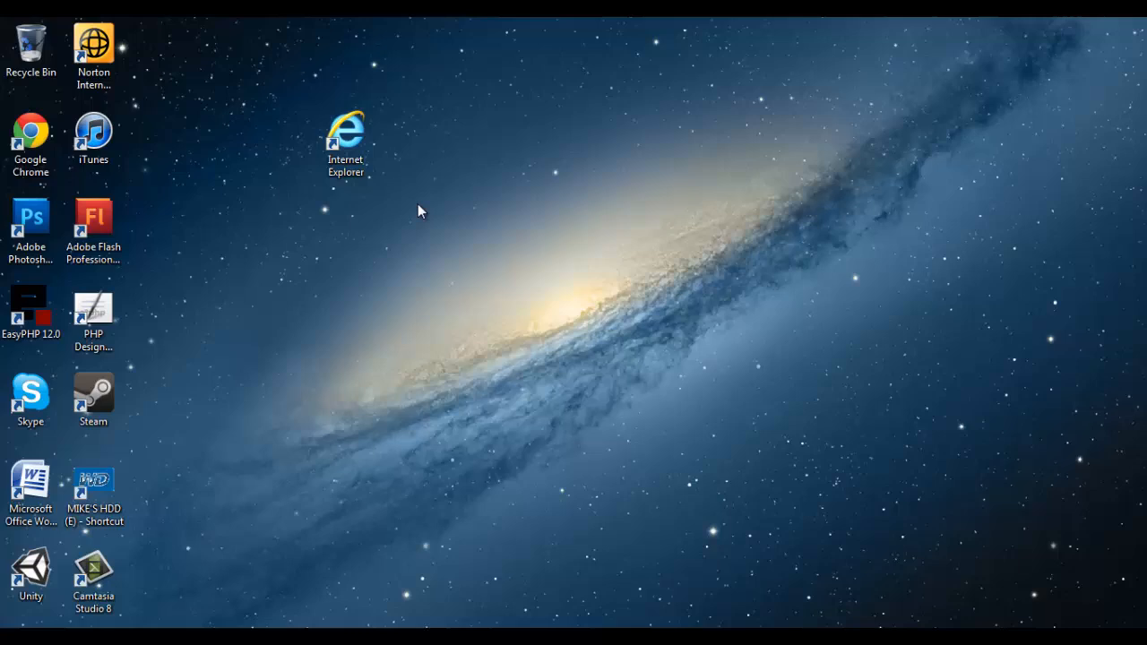
Launch Internet Explorer from the desktop to reach the Bestrane Dock Appointments page.
left_click(346, 134)
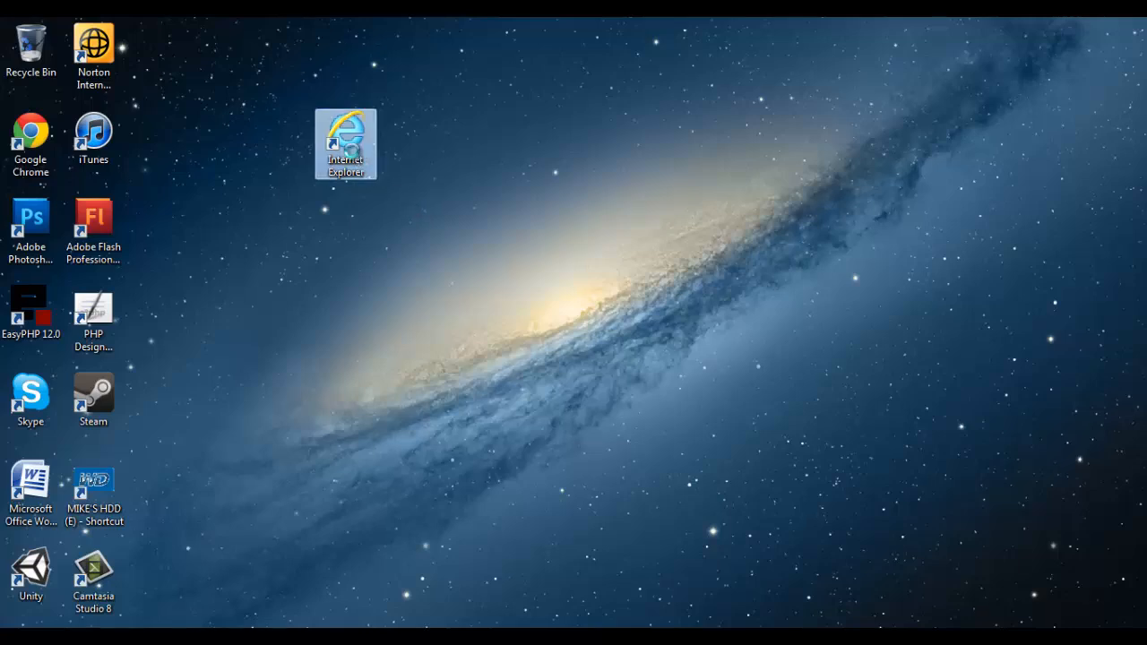
double_click(344, 143)
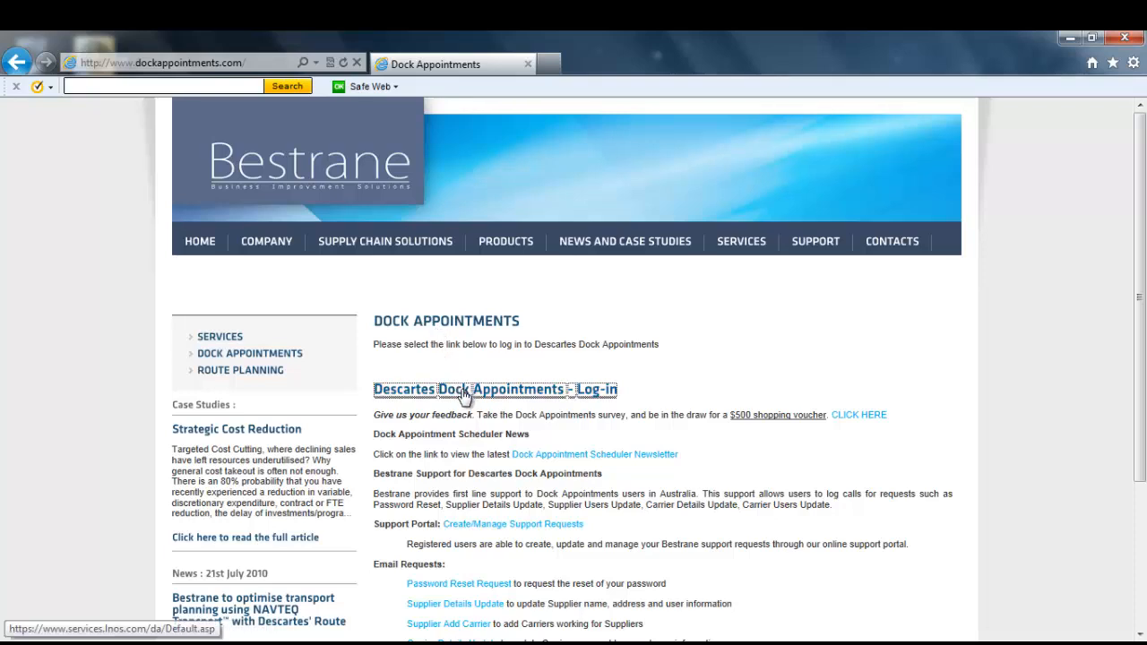
Sign in with company westfield, login bestrane1 and the password.
left_click(495, 389)
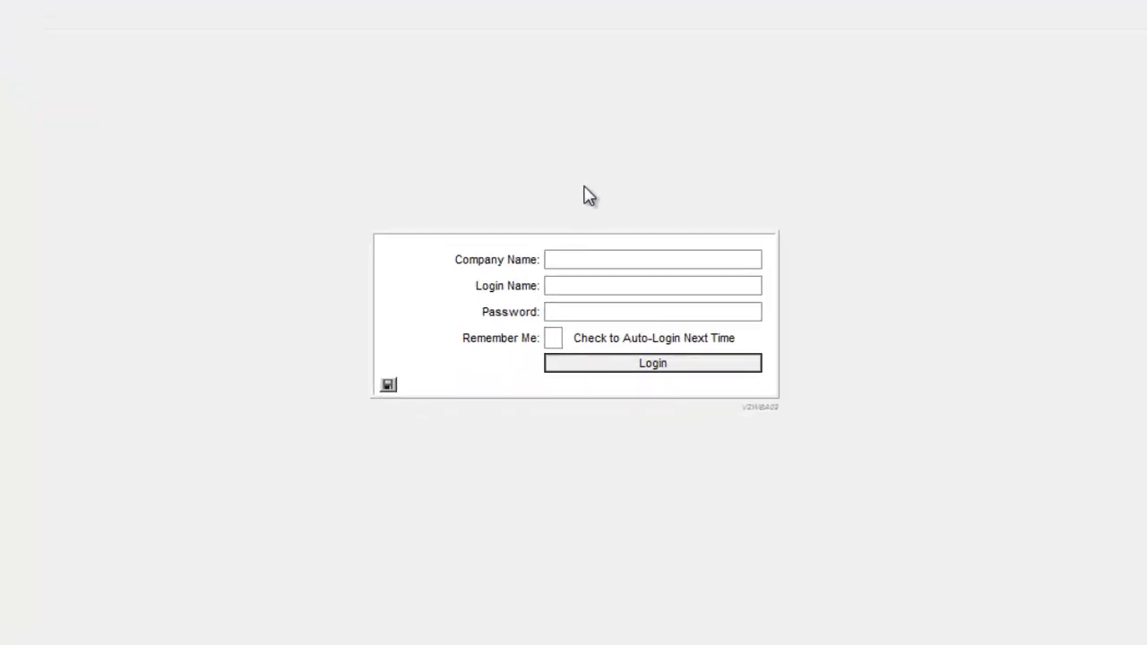
type("westf")
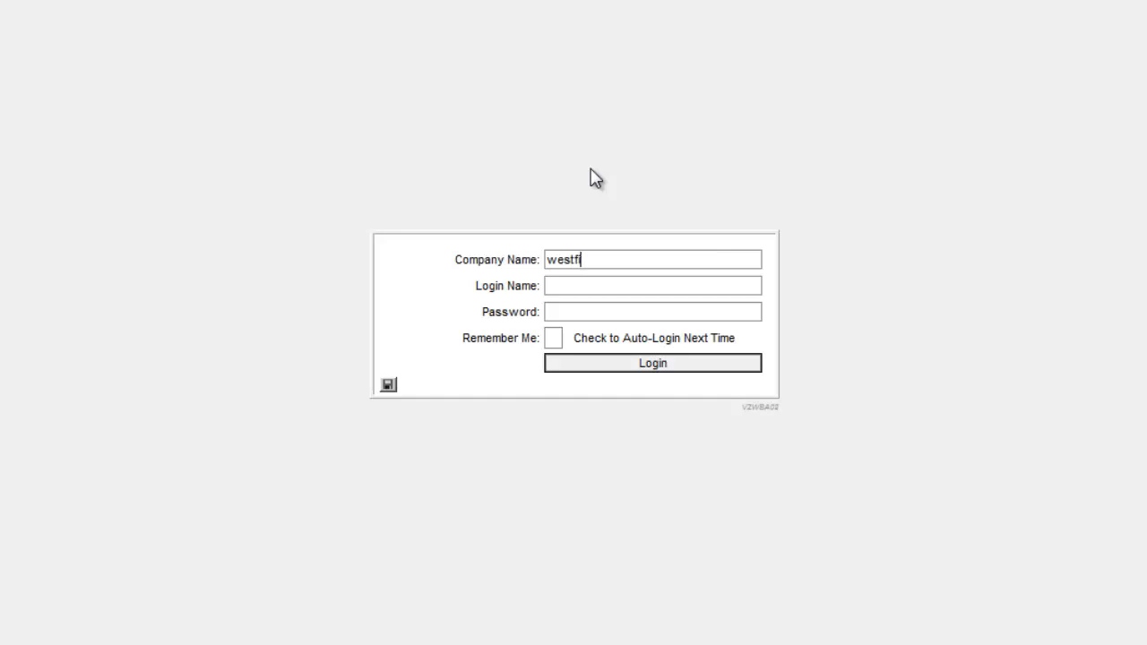
type("ield")
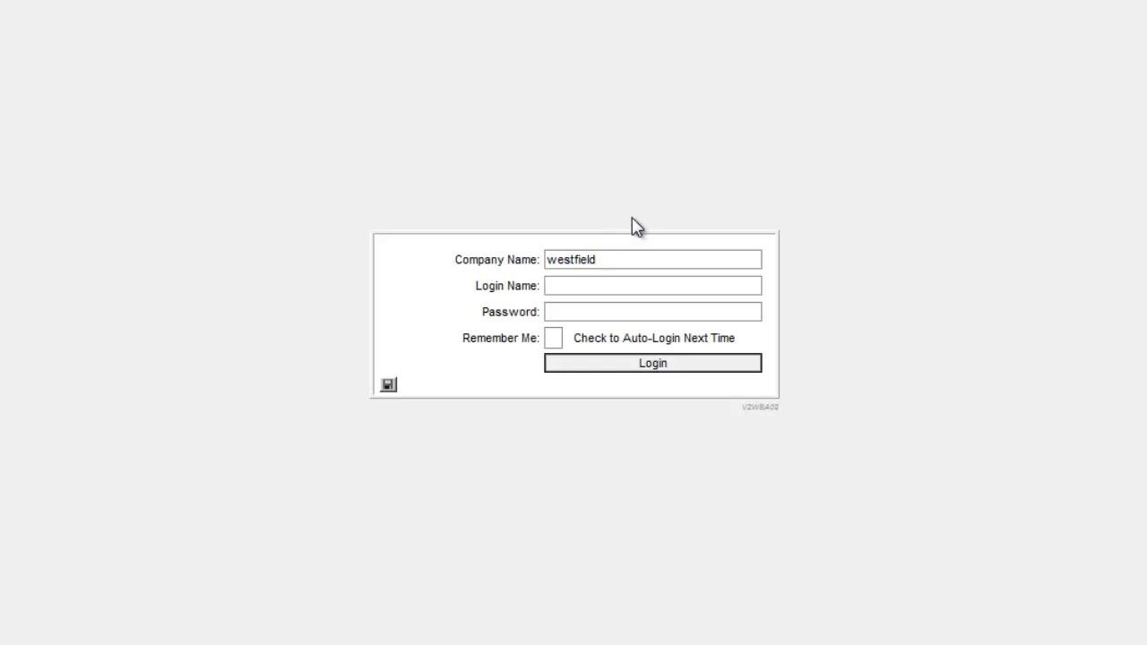
type("be")
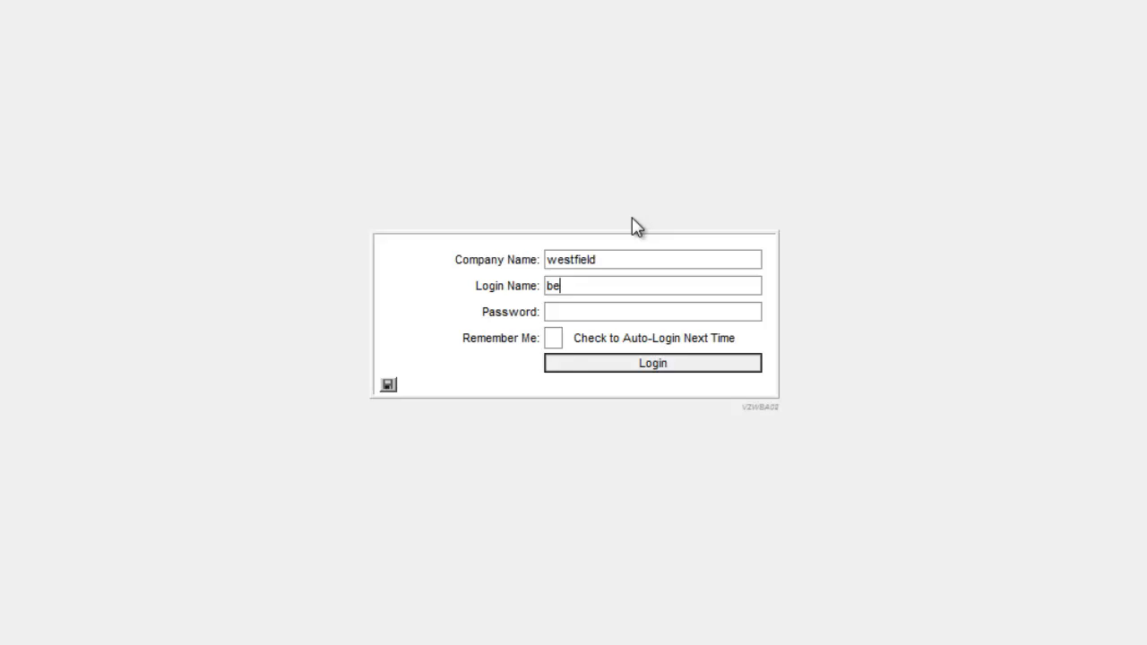
type("stran")
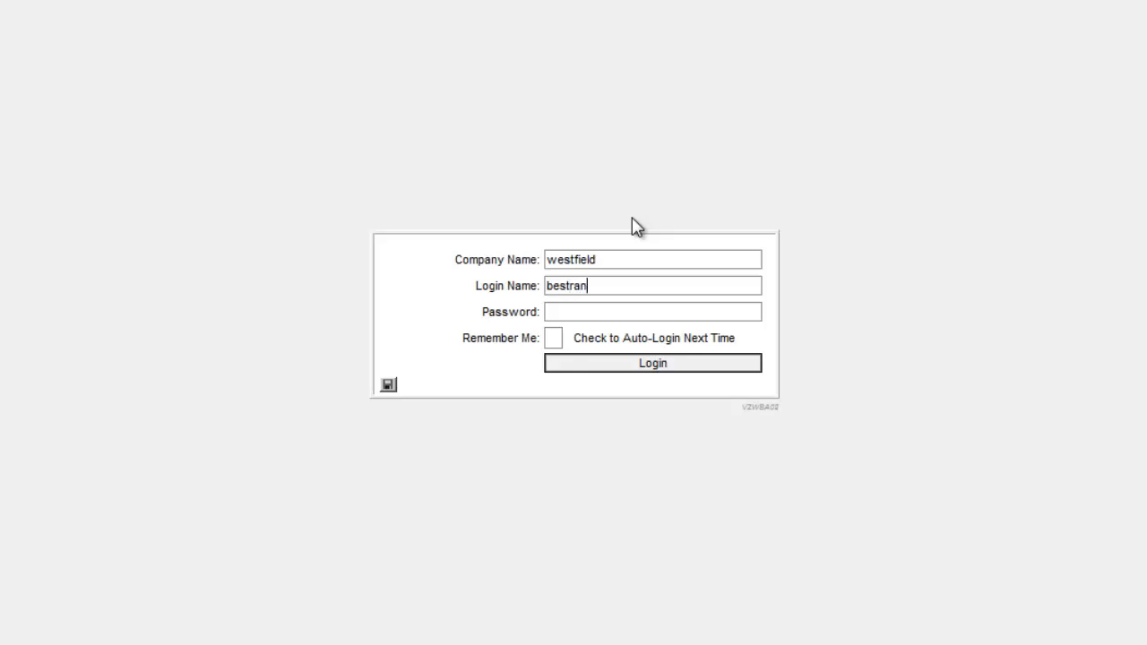
type("e1")
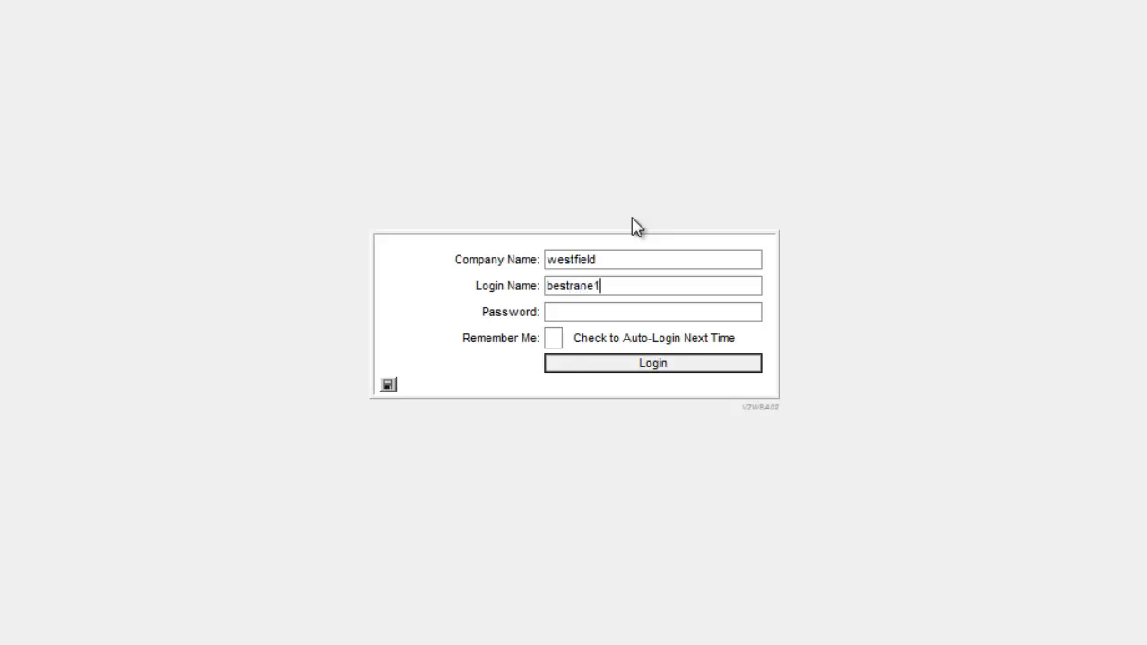
mouse_move(620, 265)
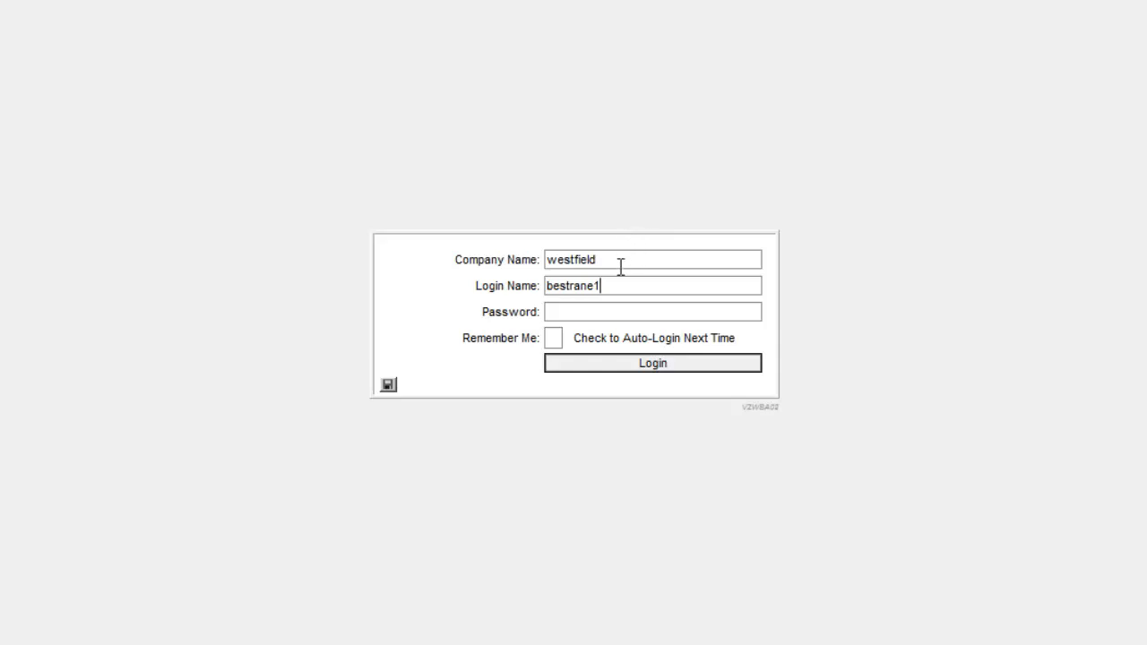
mouse_move(647, 233)
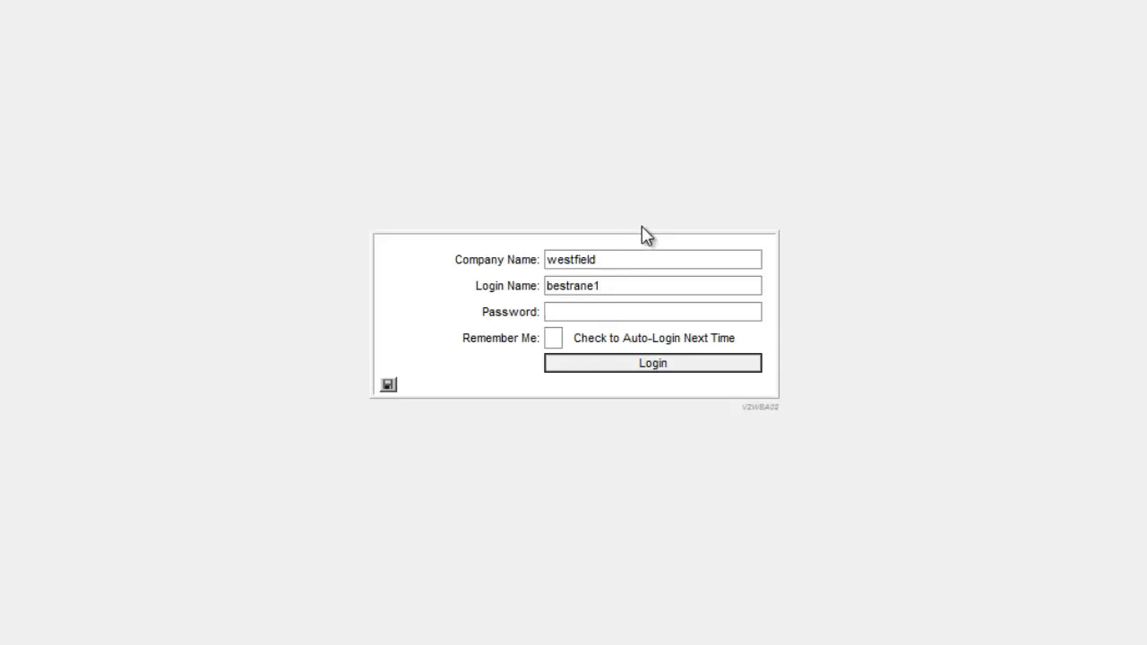
type("•")
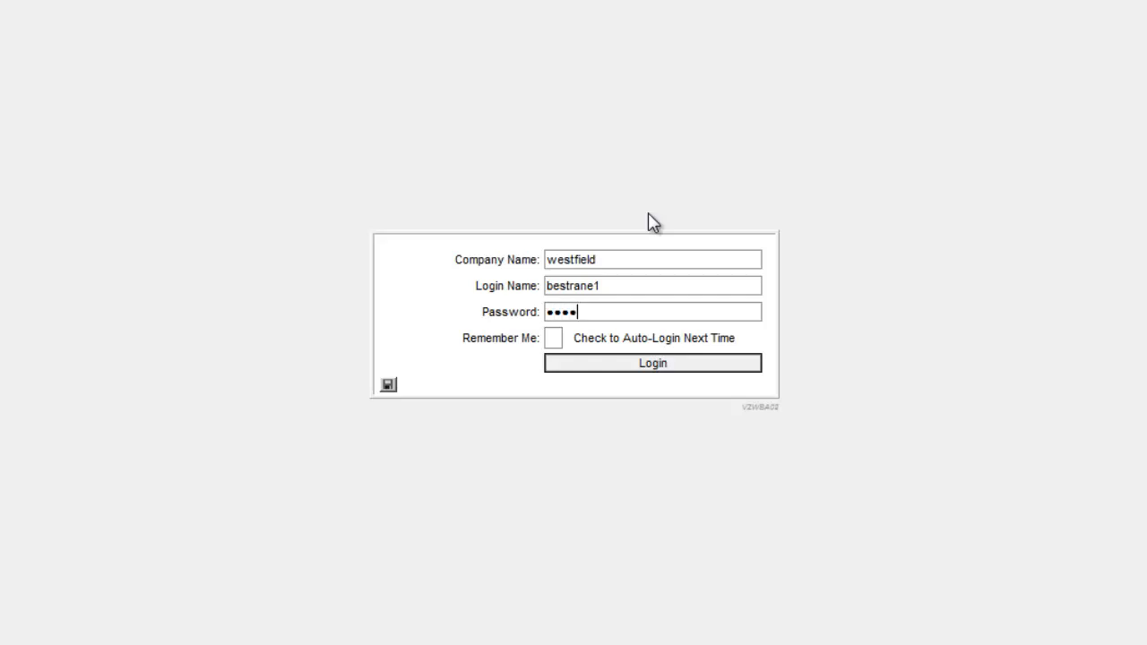
mouse_move(651, 335)
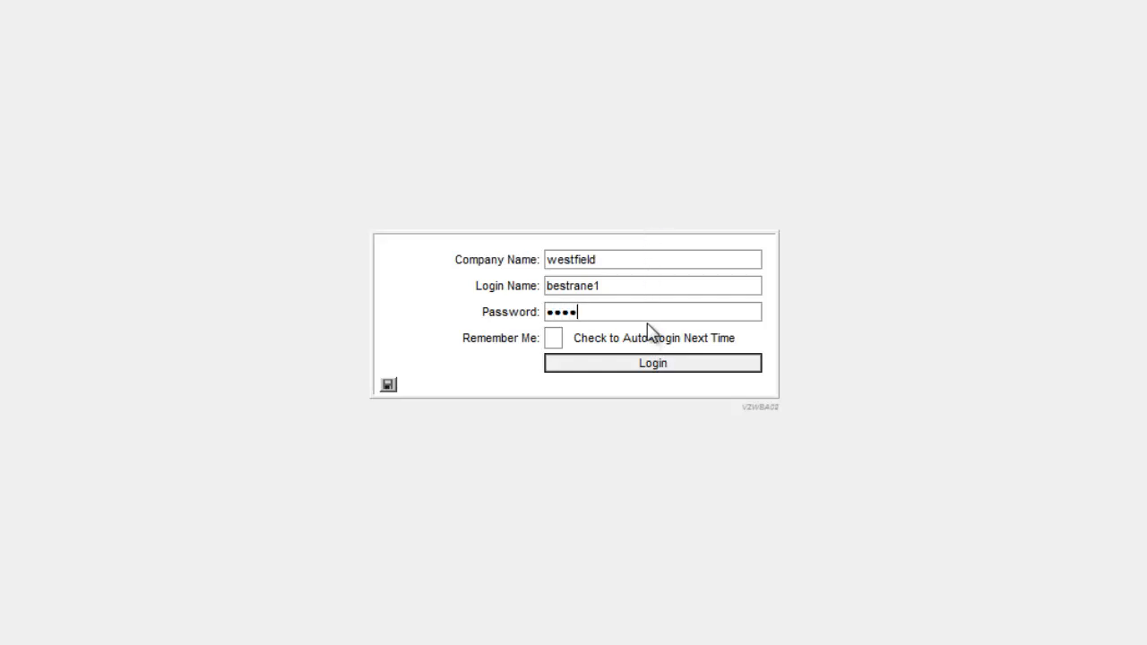
left_click(652, 362)
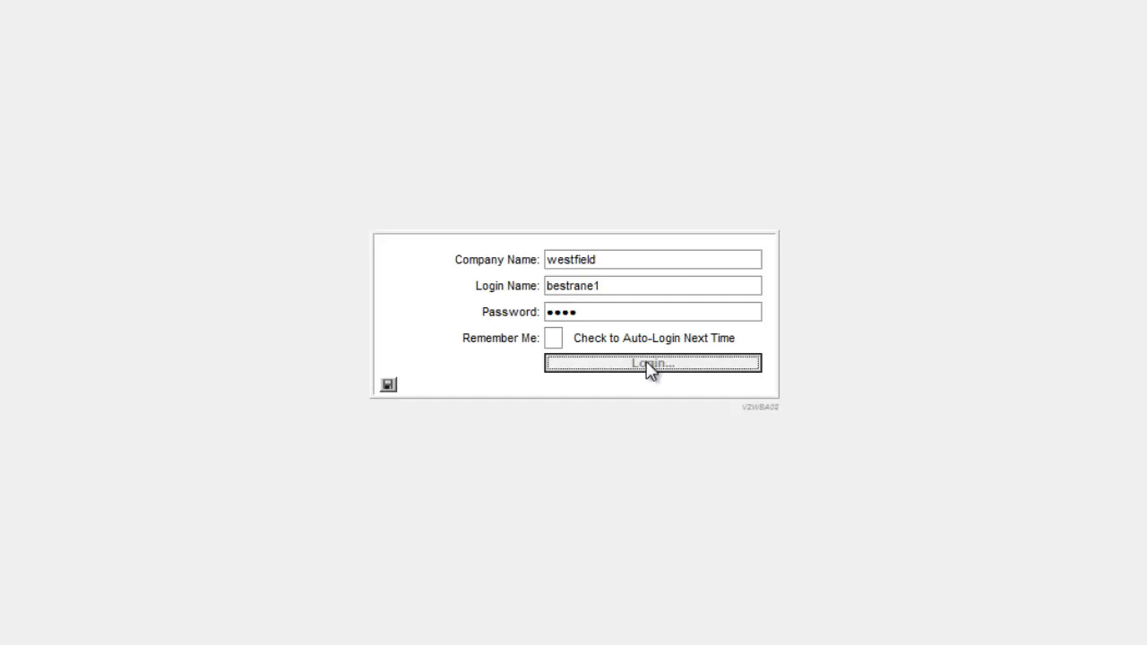
From the dashboard, reach the Change Password form under User Profile.
left_click(652, 364)
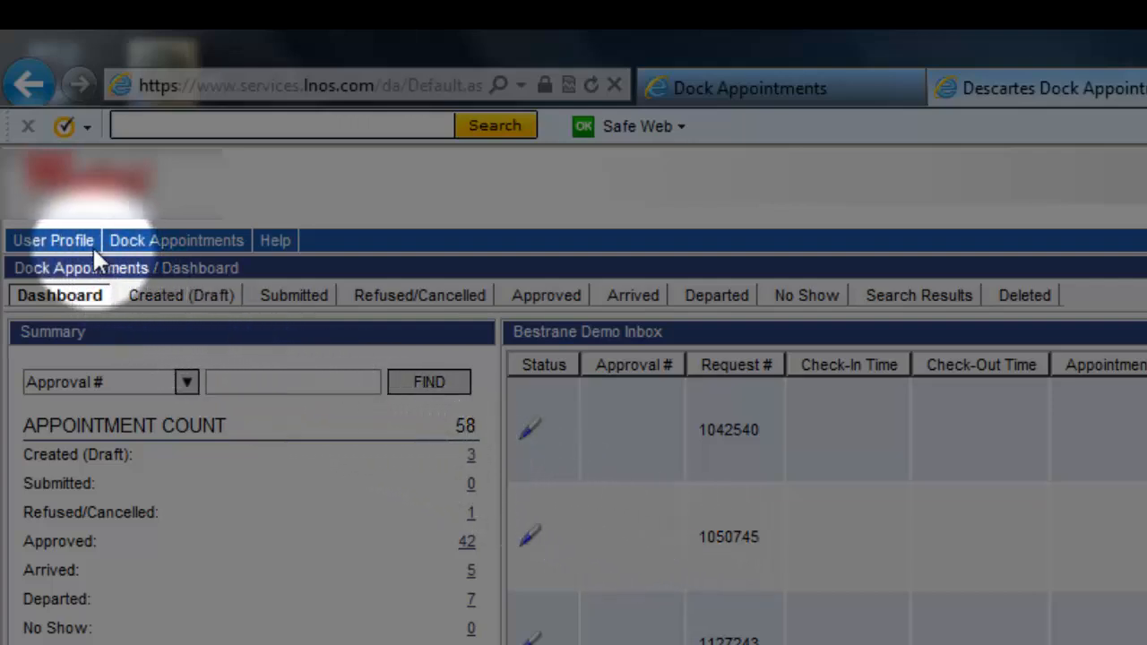
left_click(54, 241)
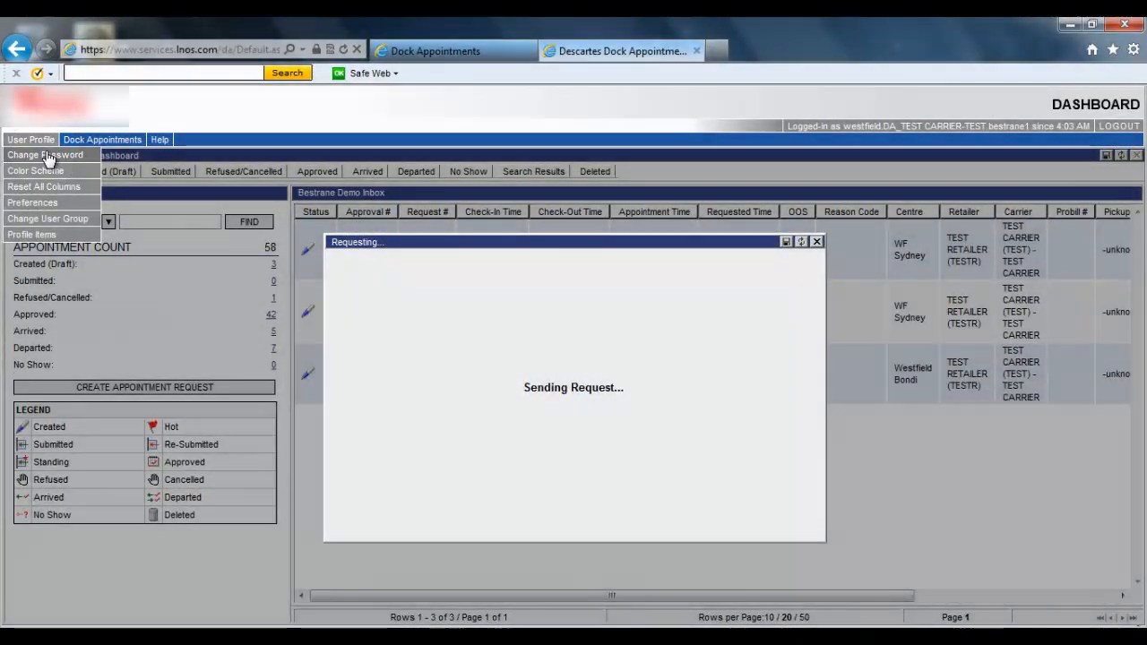
left_click(43, 154)
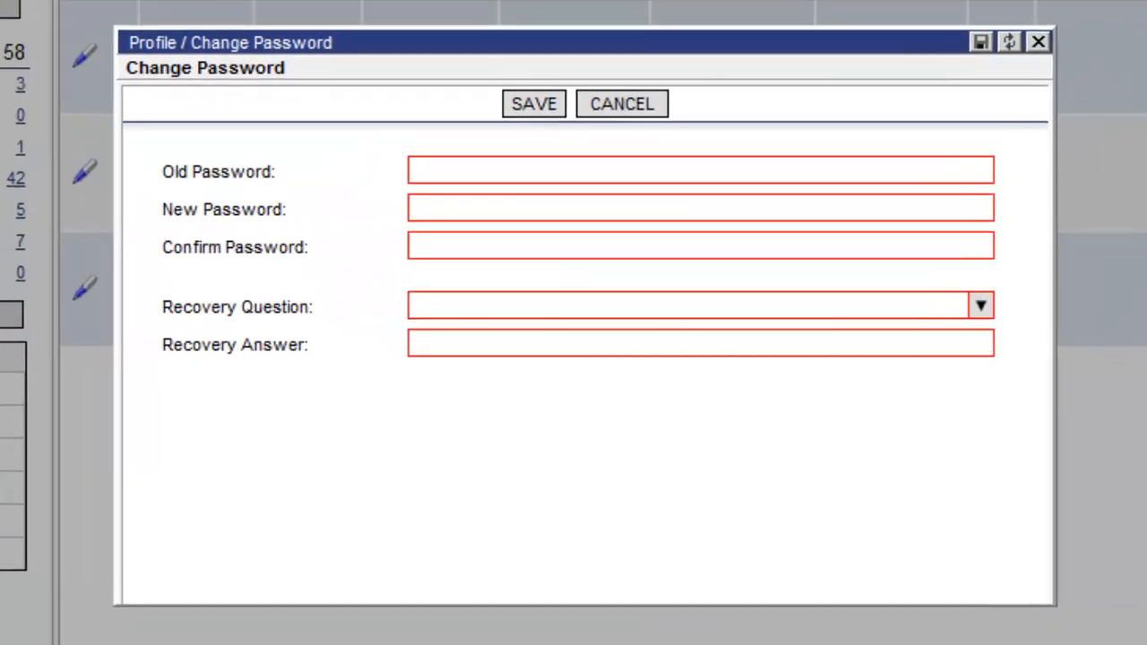
mouse_move(296, 152)
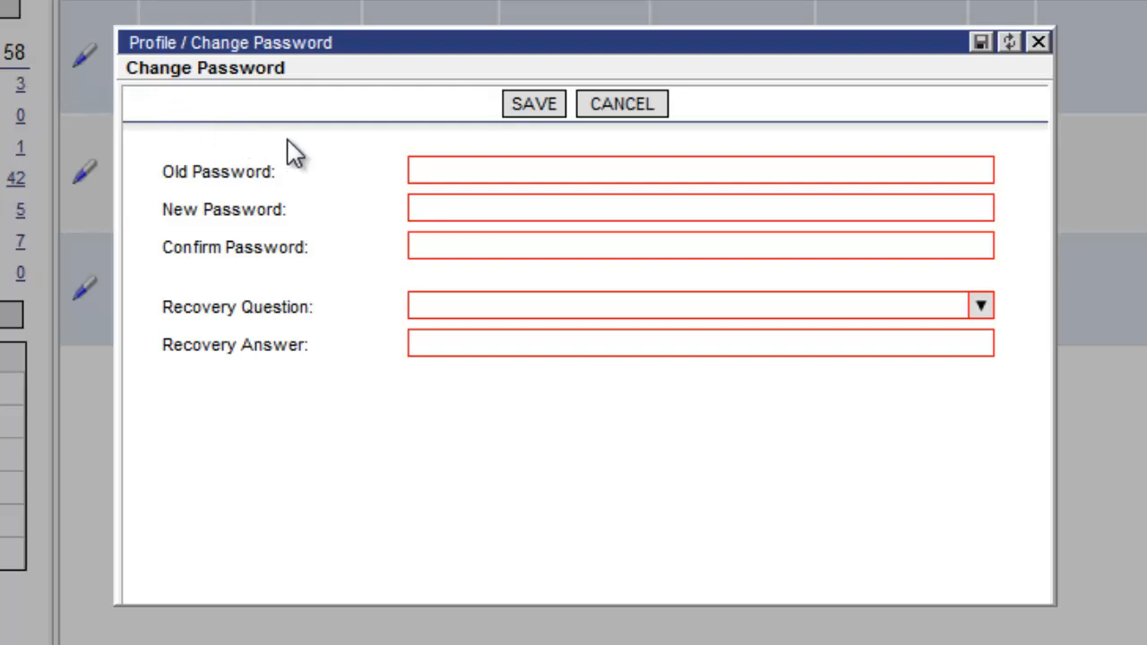
mouse_move(433, 170)
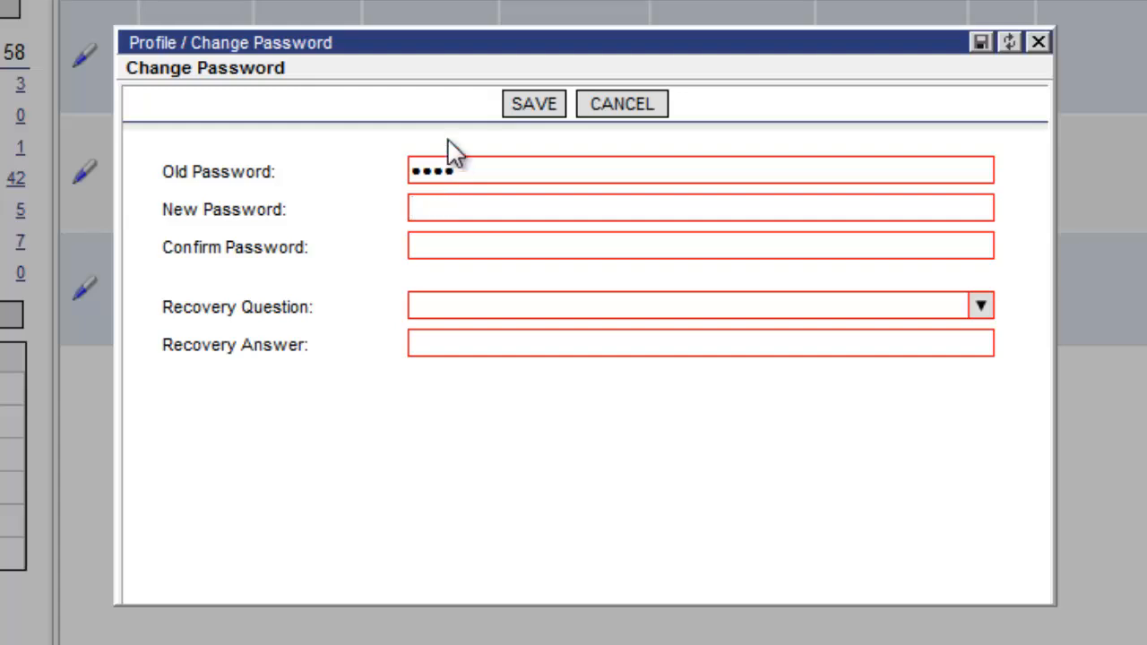
Enter old, new and confirm passwords, choose 'What is your favorite color?' and give the recovery answer.
type("•")
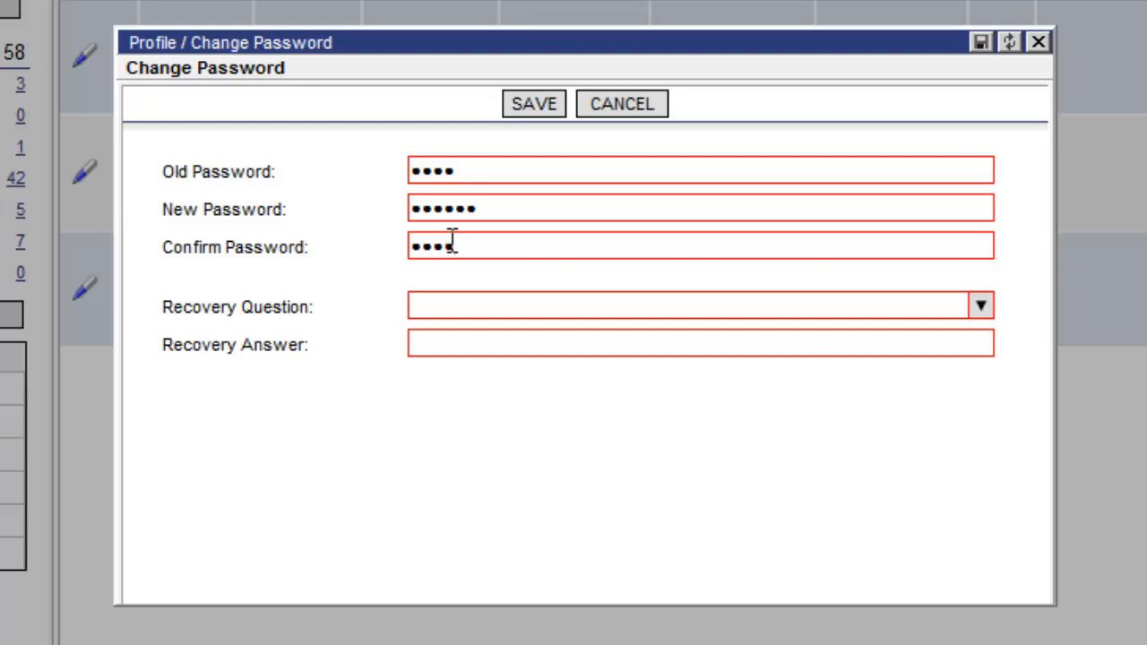
type("••")
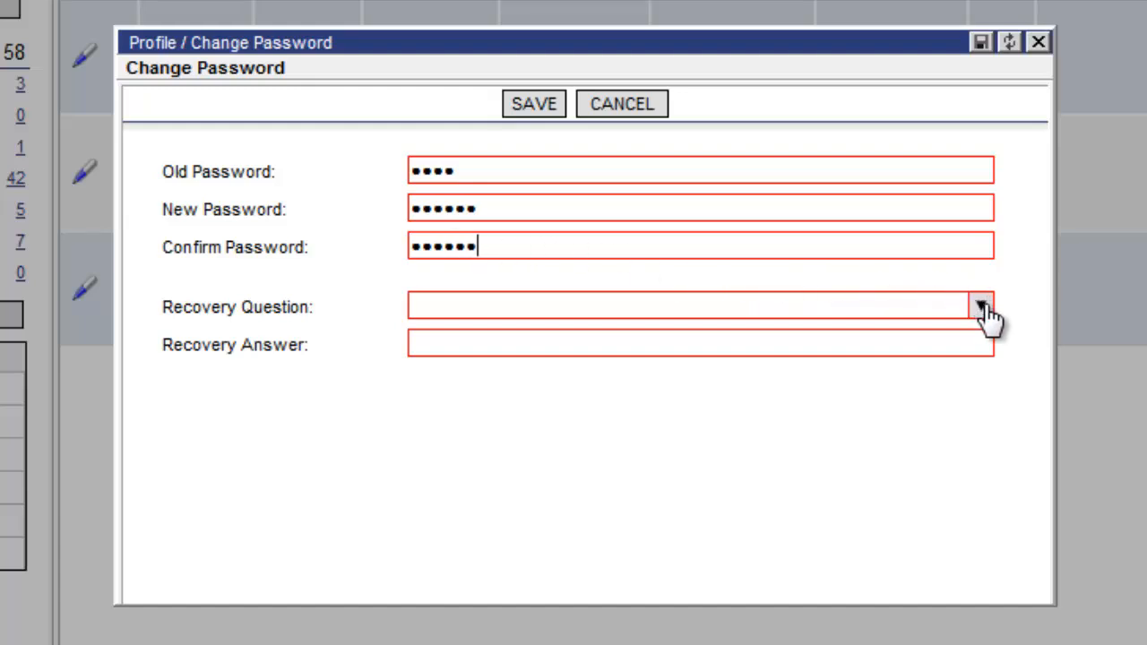
left_click(978, 307)
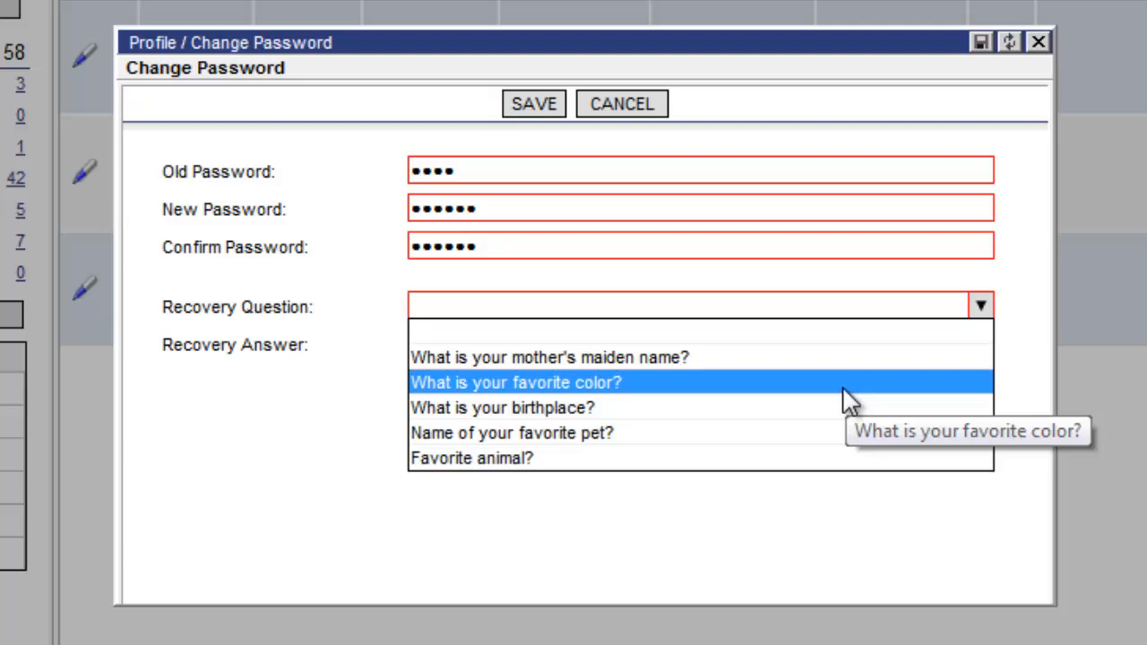
left_click(516, 383)
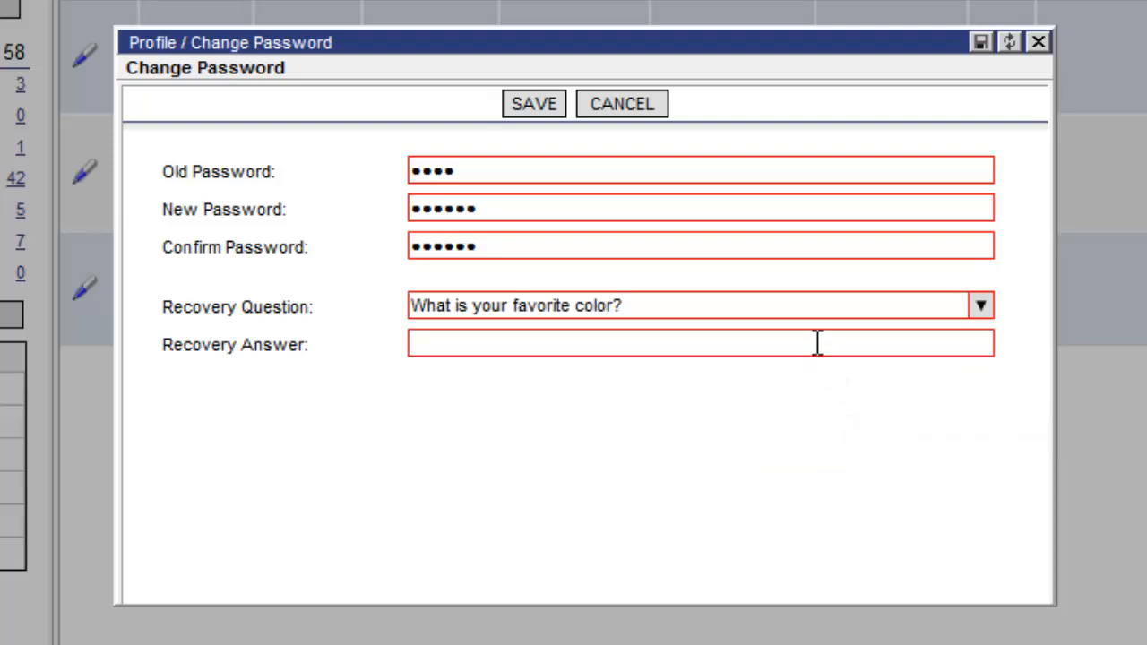
mouse_move(835, 351)
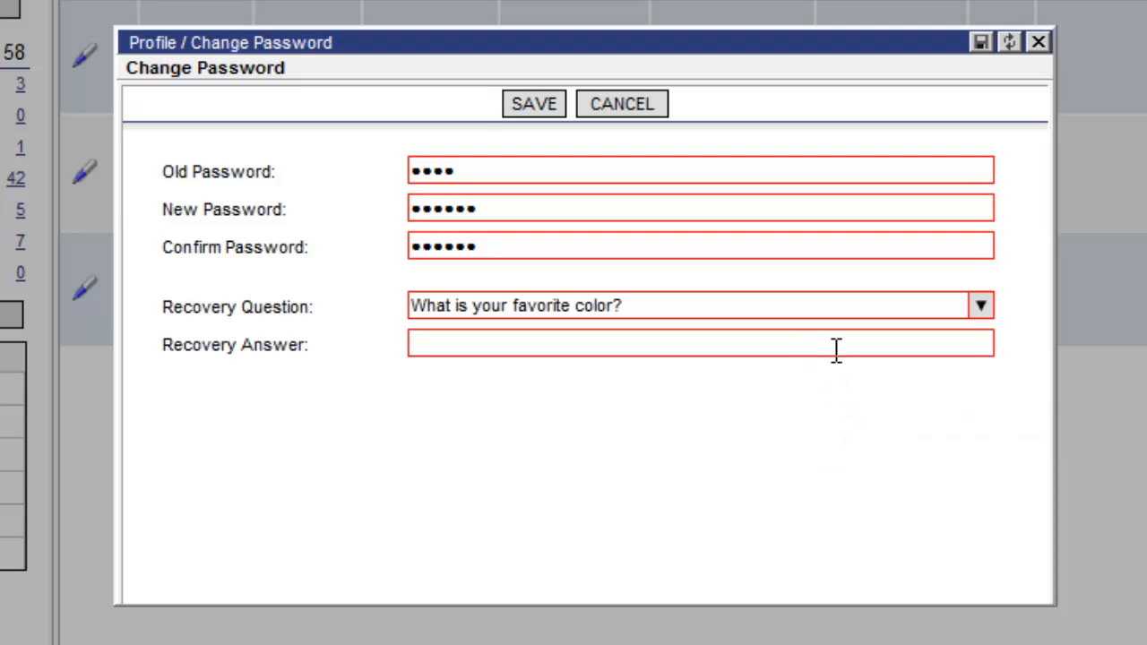
type("***")
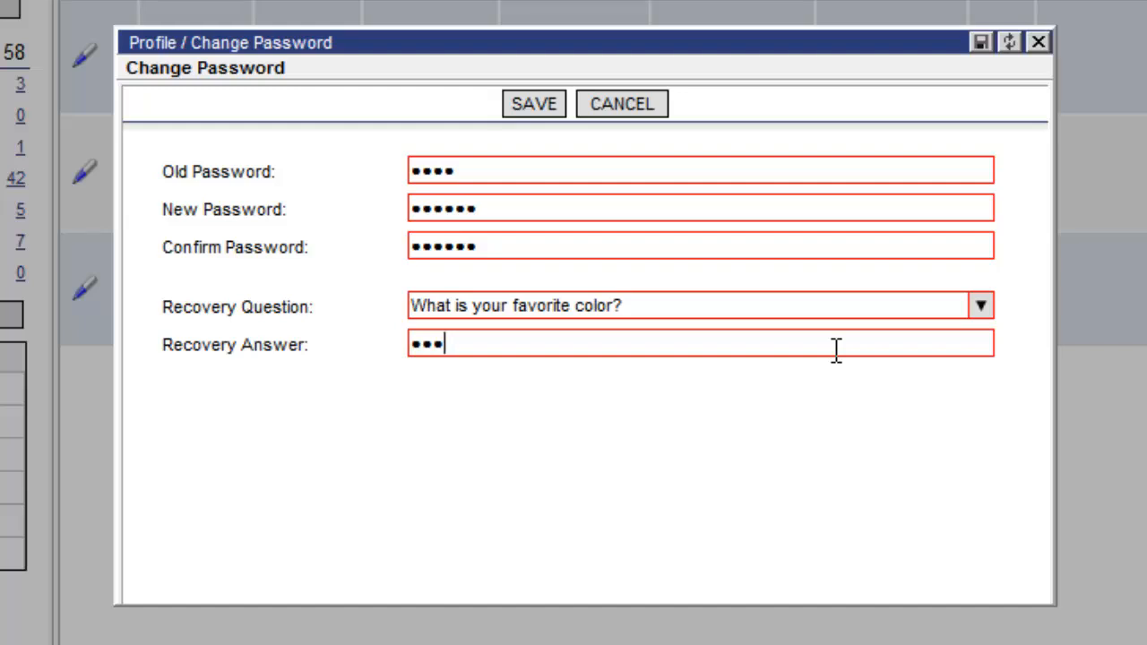
type("a")
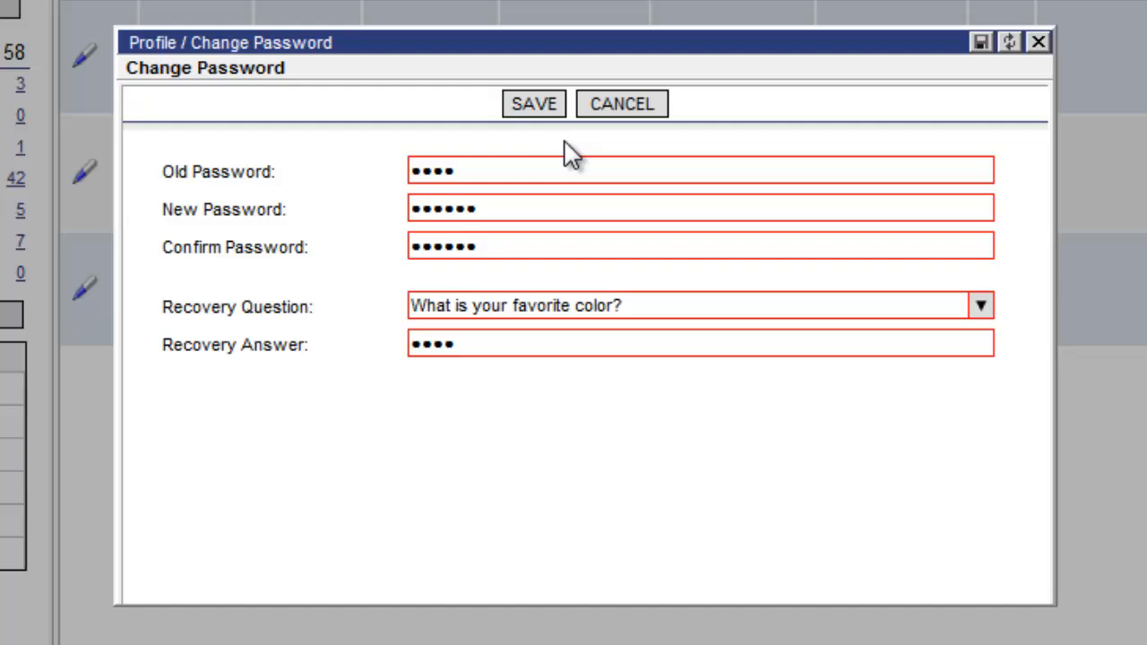
Save the new password, acknowledge the success message and close the Change Password window.
left_click(534, 102)
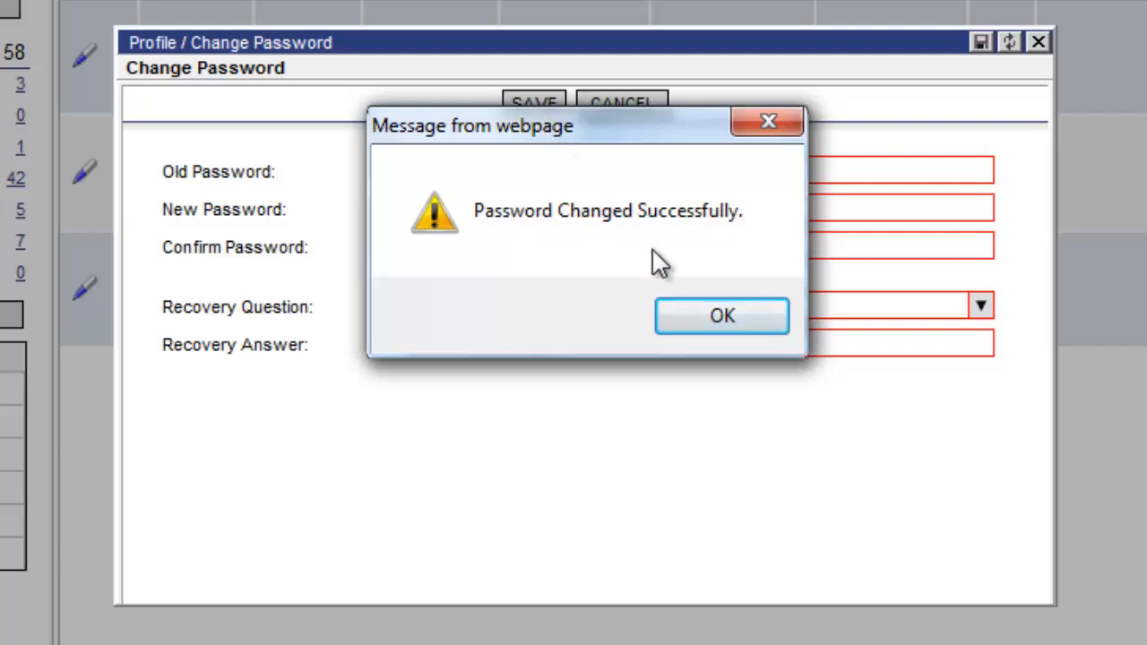
left_click(720, 315)
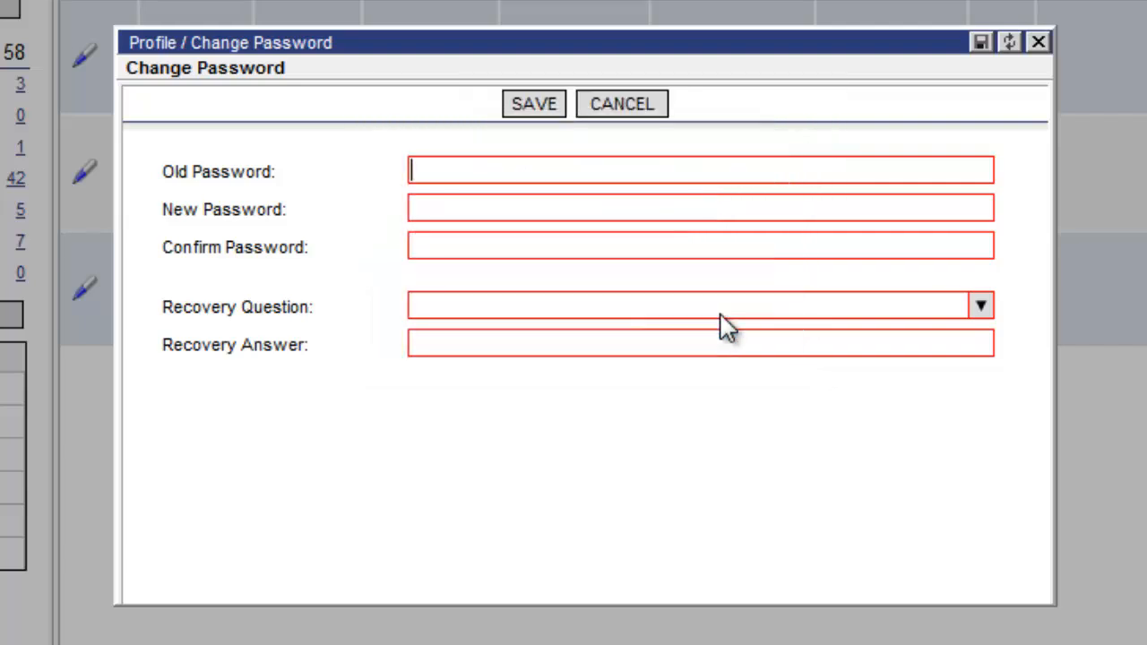
mouse_move(817, 212)
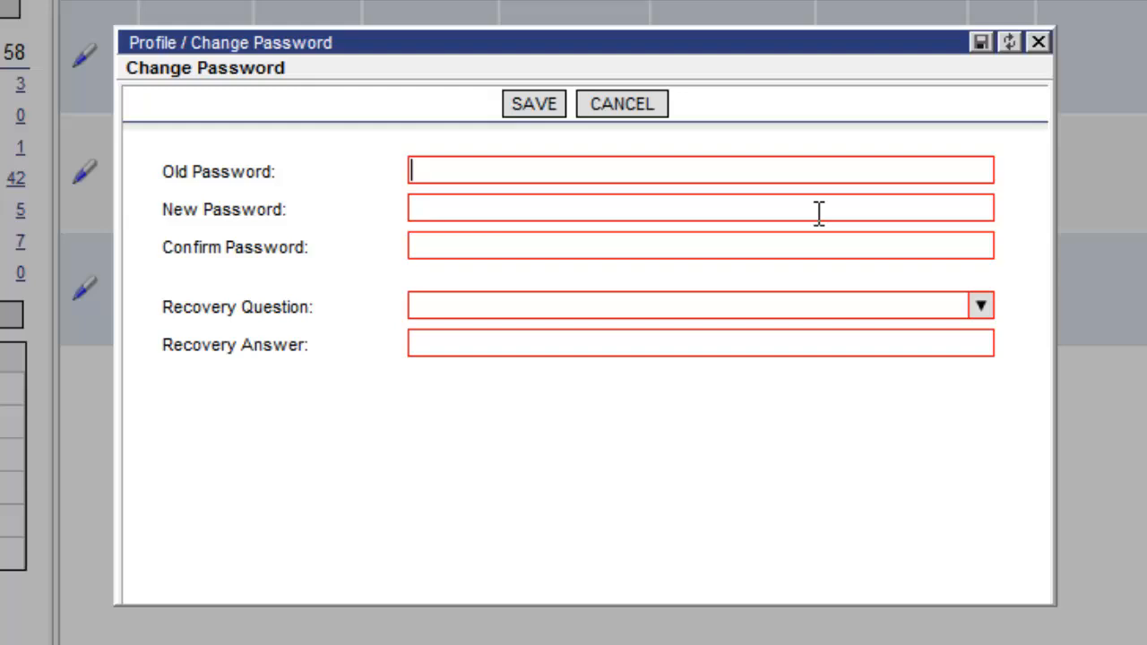
mouse_move(1039, 43)
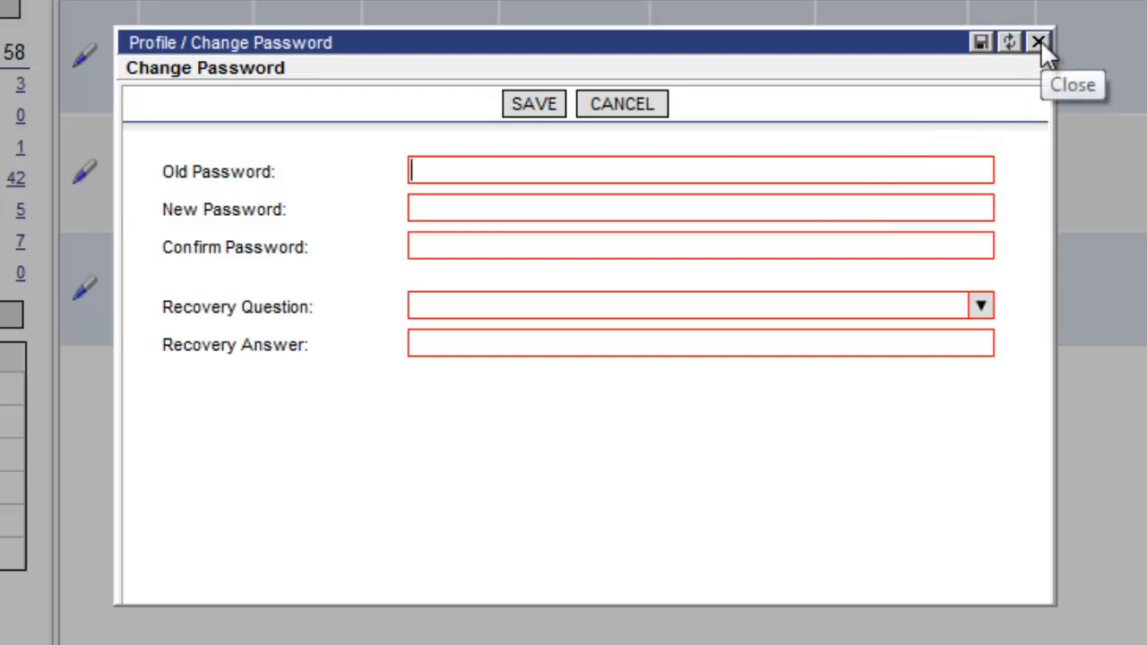
left_click(1040, 43)
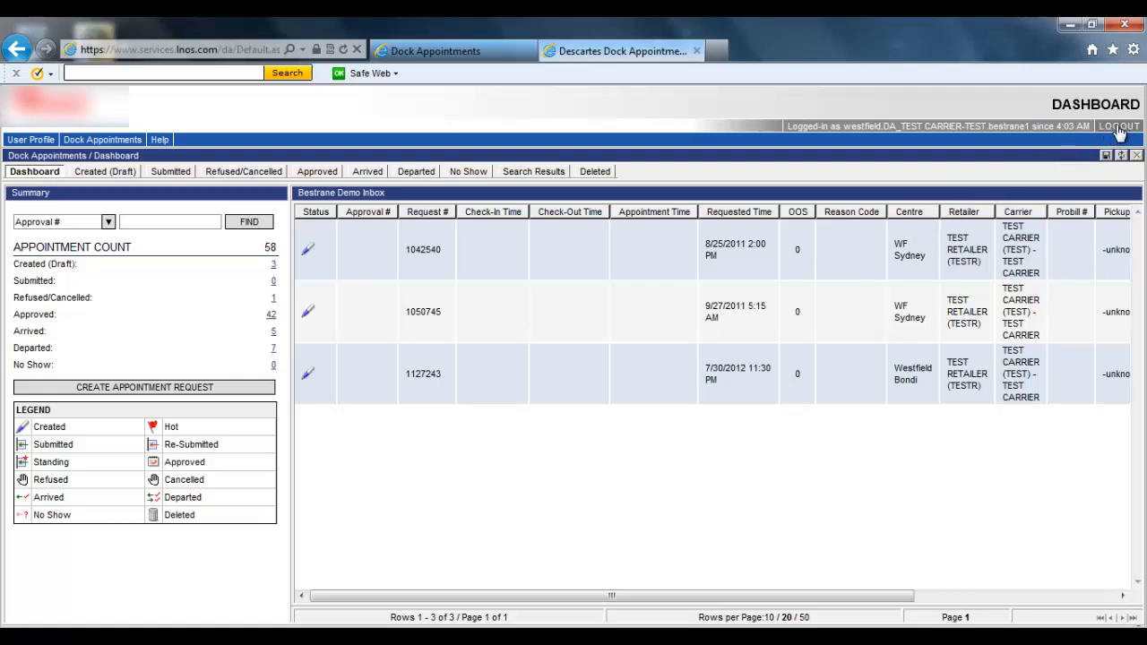
left_click(1118, 126)
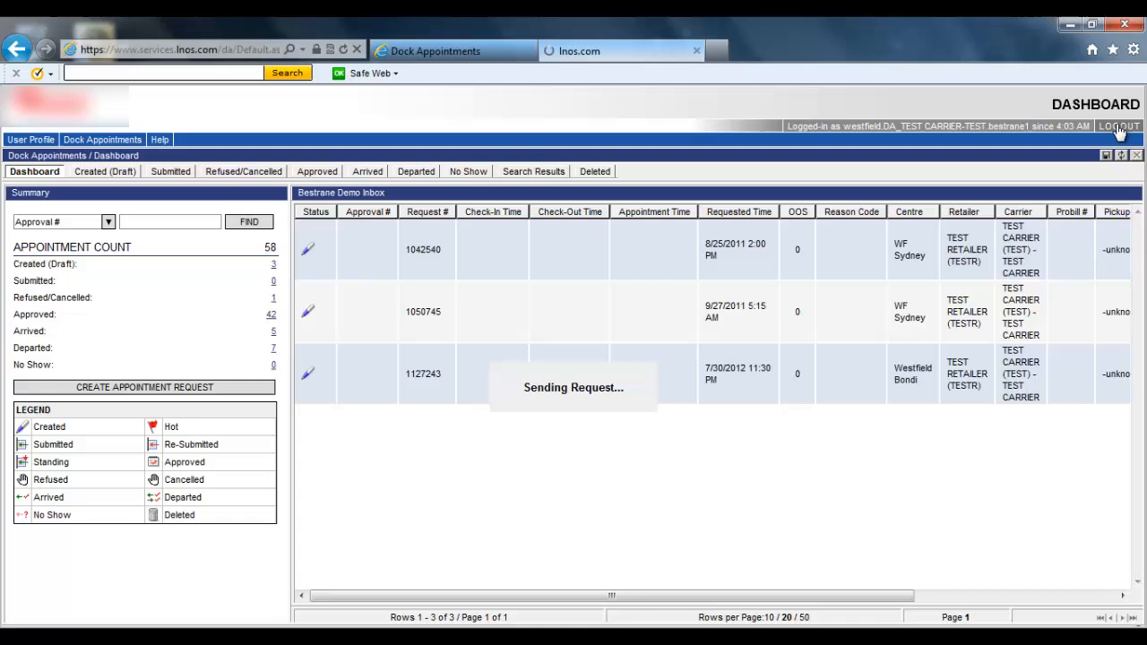
left_click(1118, 126)
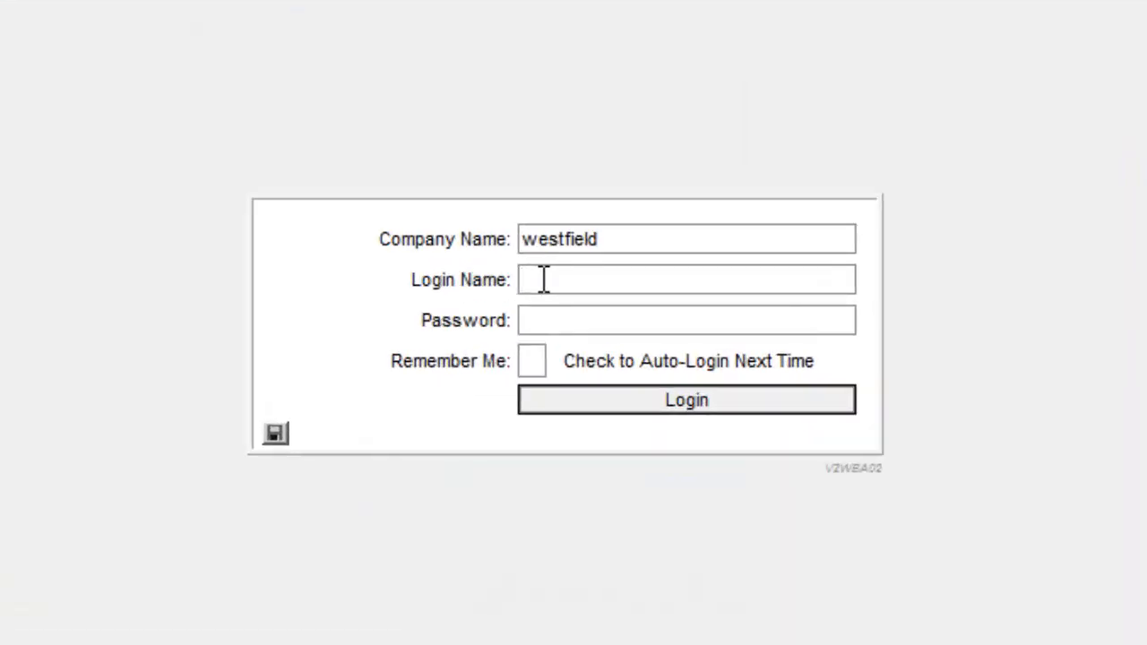
type("best")
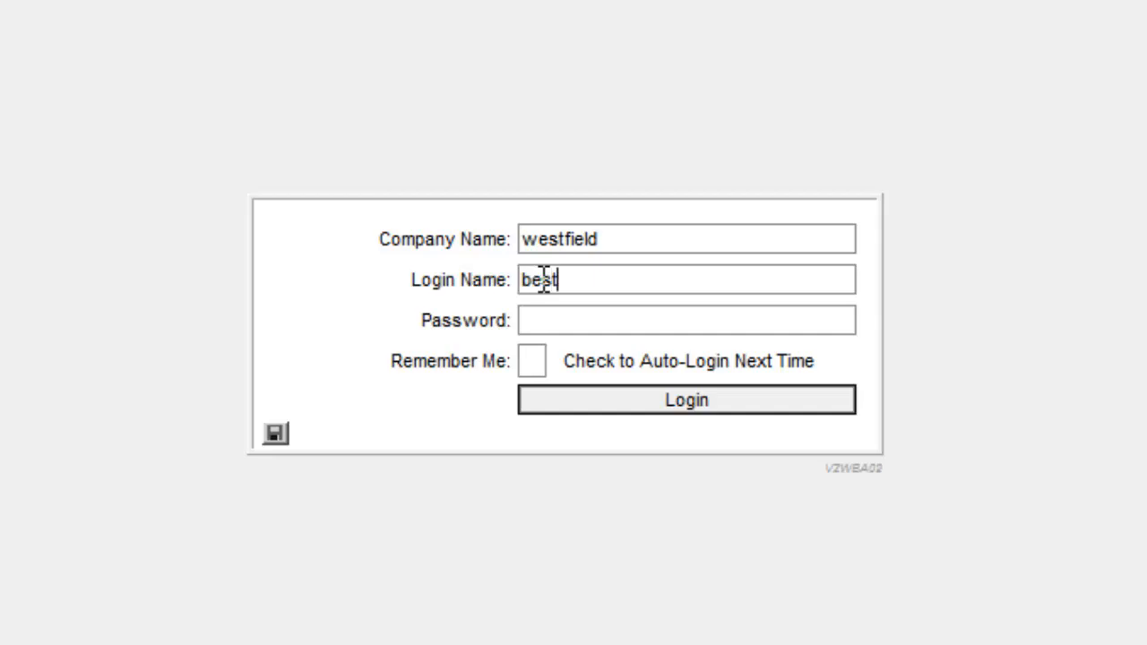
type("ran")
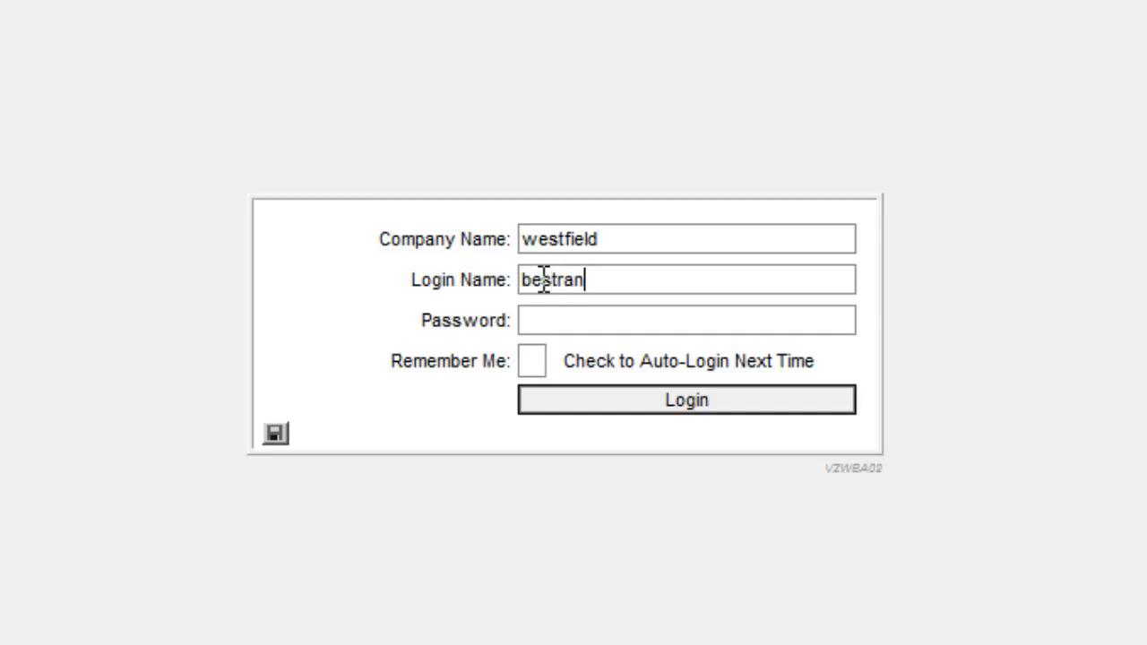
type("e1")
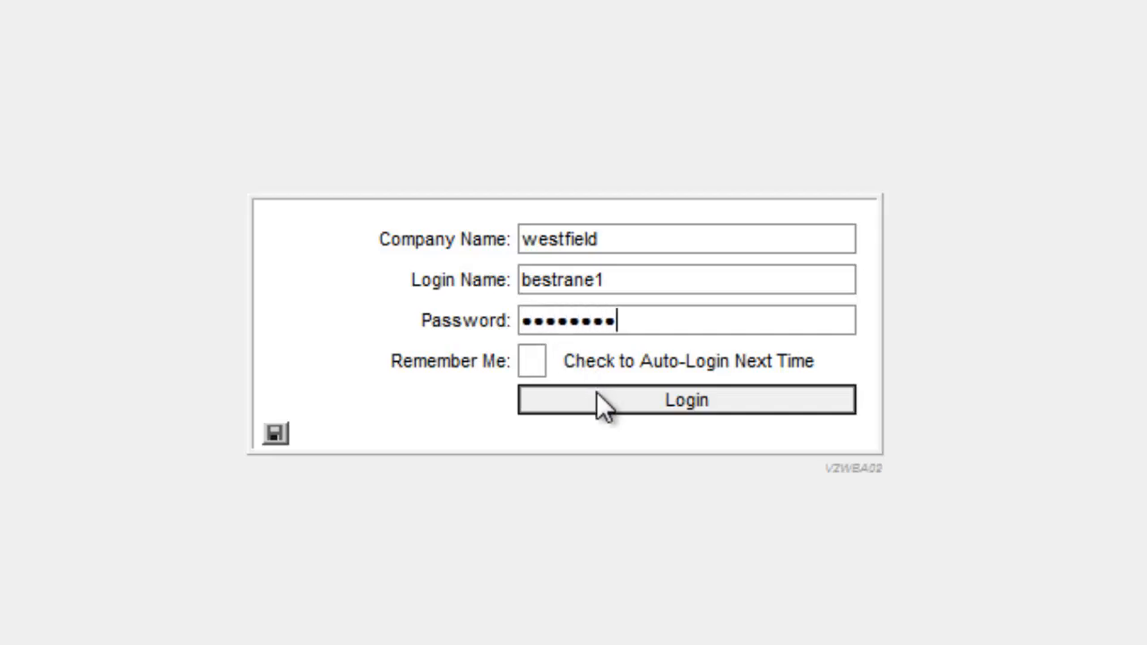
left_click(685, 400)
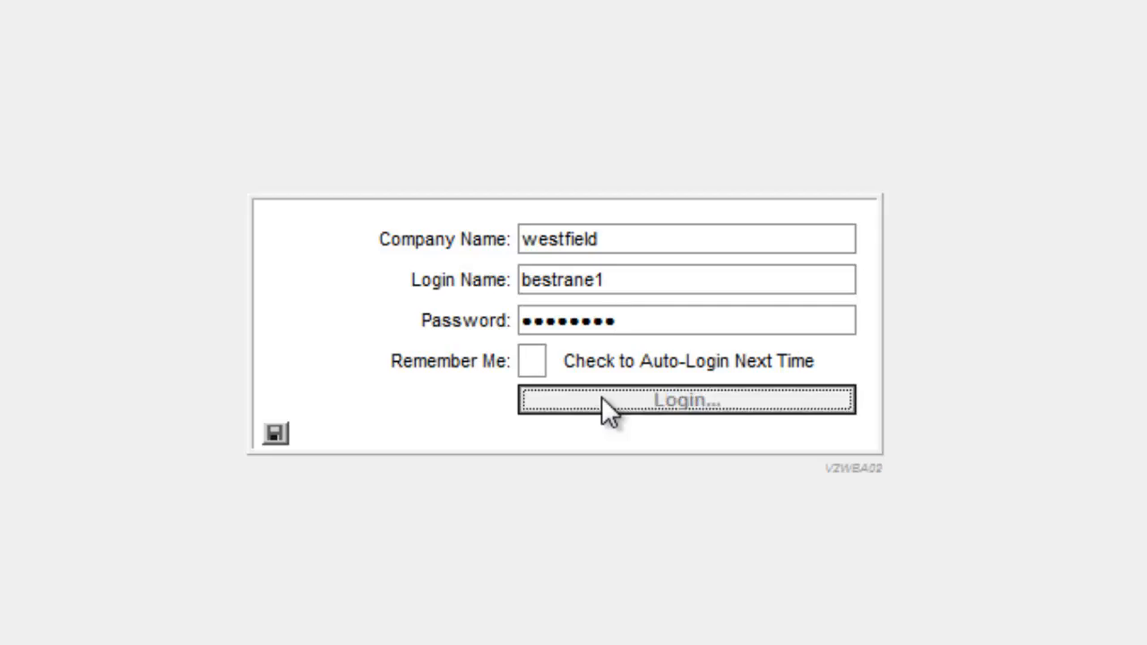
left_click(684, 399)
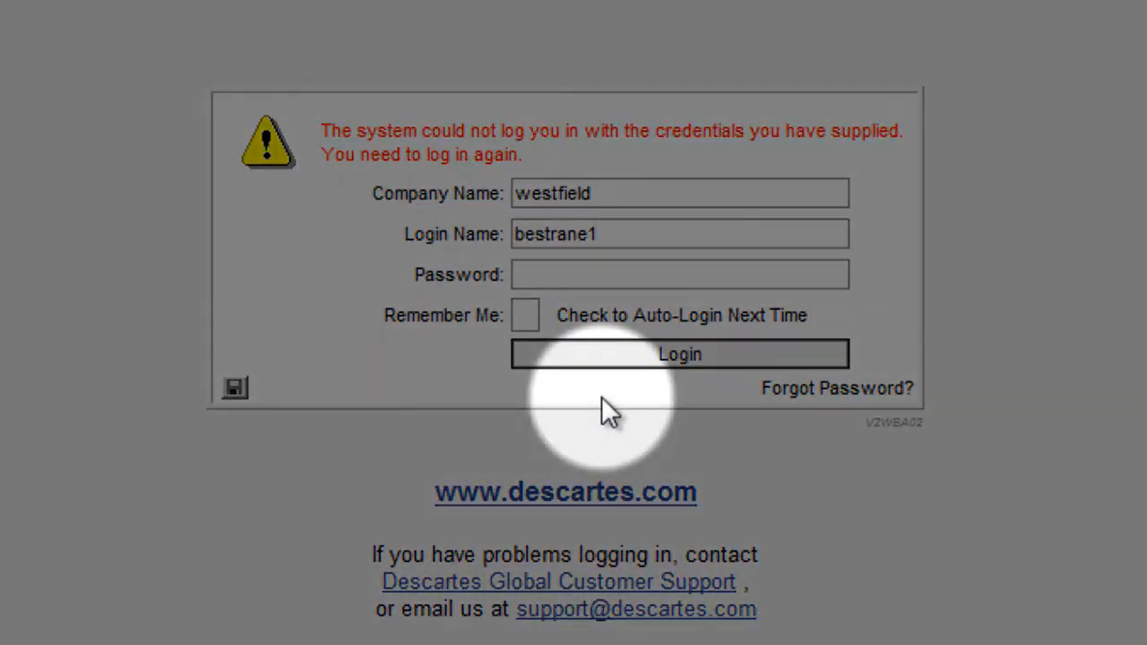
mouse_move(806, 398)
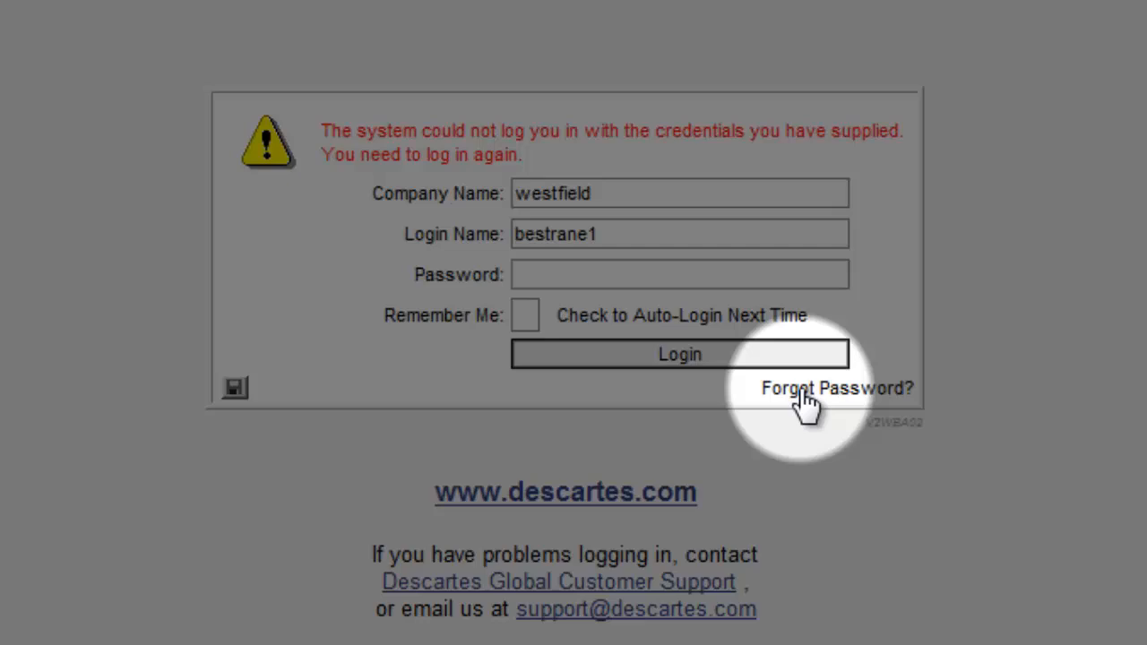
Start Forgot Password recovery, entering the recovery answer, new password and confirmation.
left_click(680, 354)
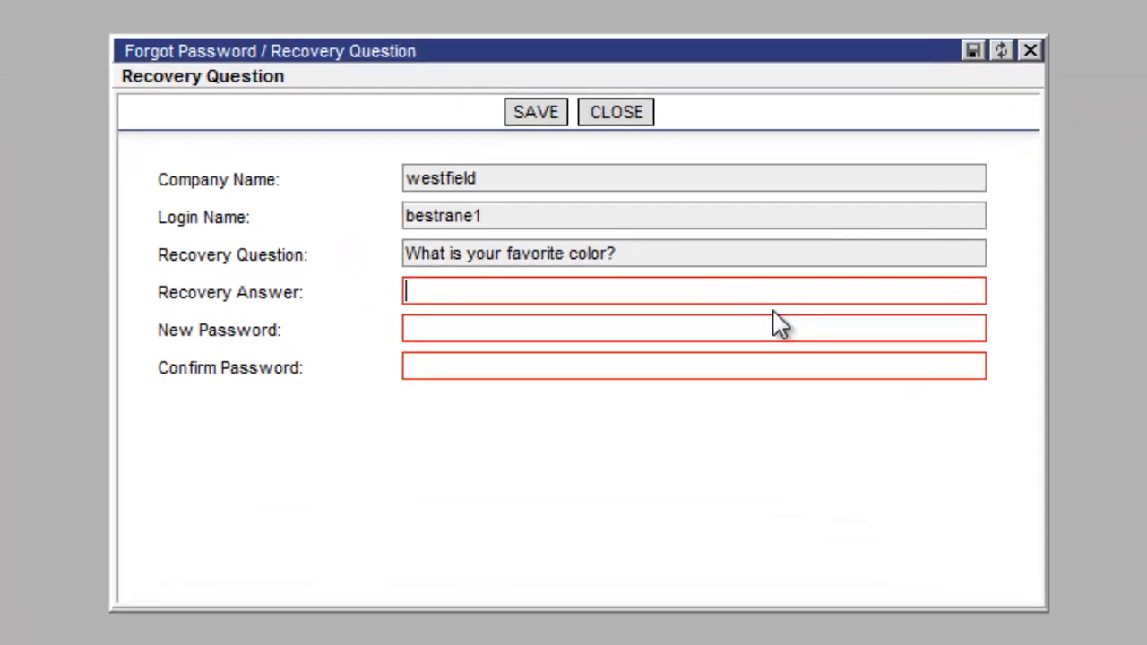
mouse_move(764, 294)
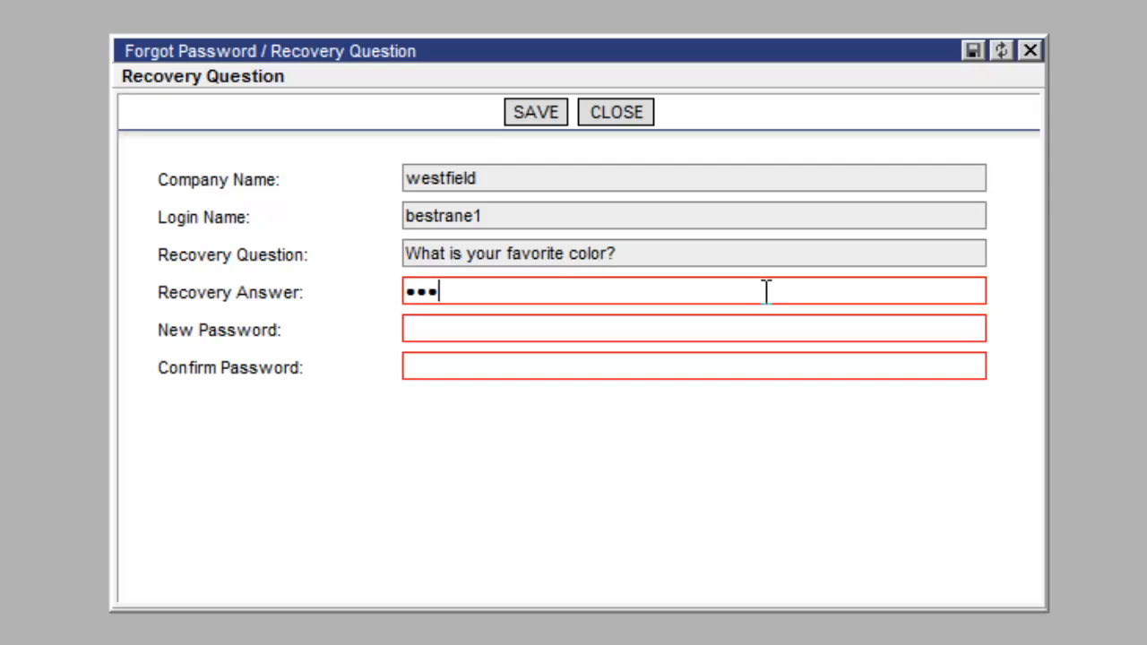
type("4")
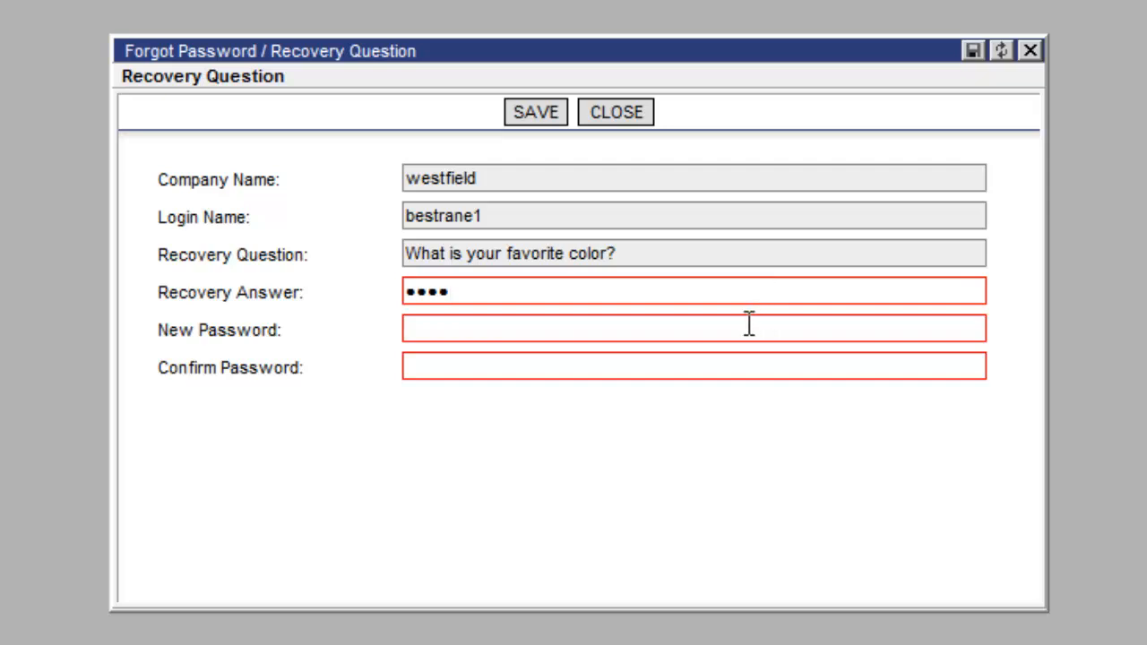
type("••")
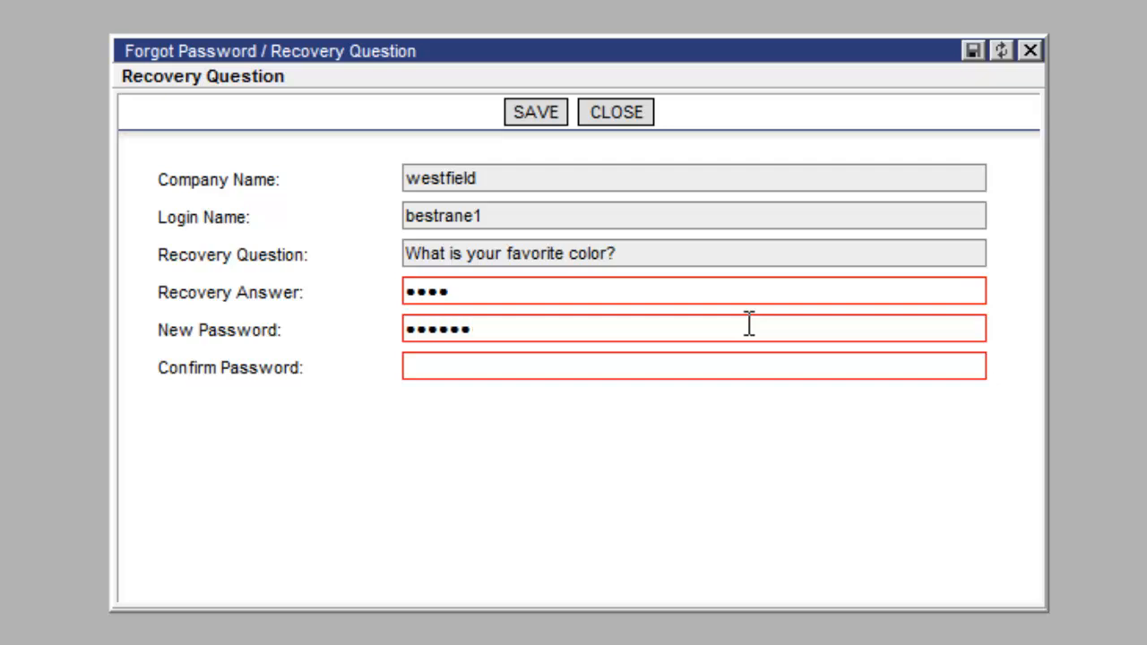
mouse_move(744, 354)
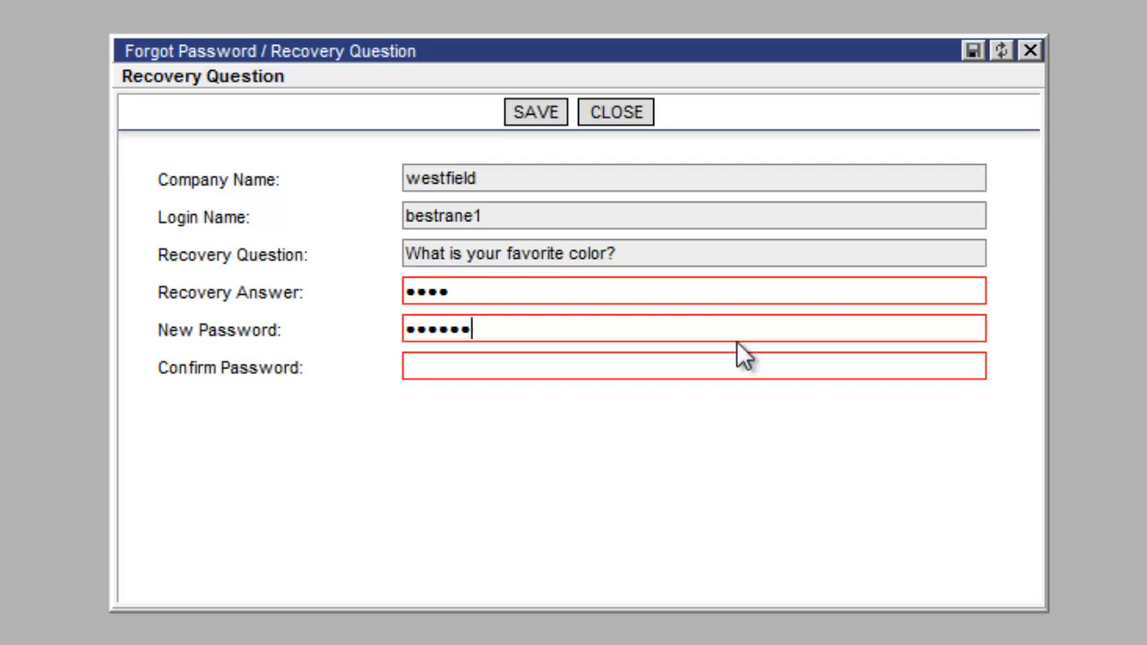
left_click(696, 366)
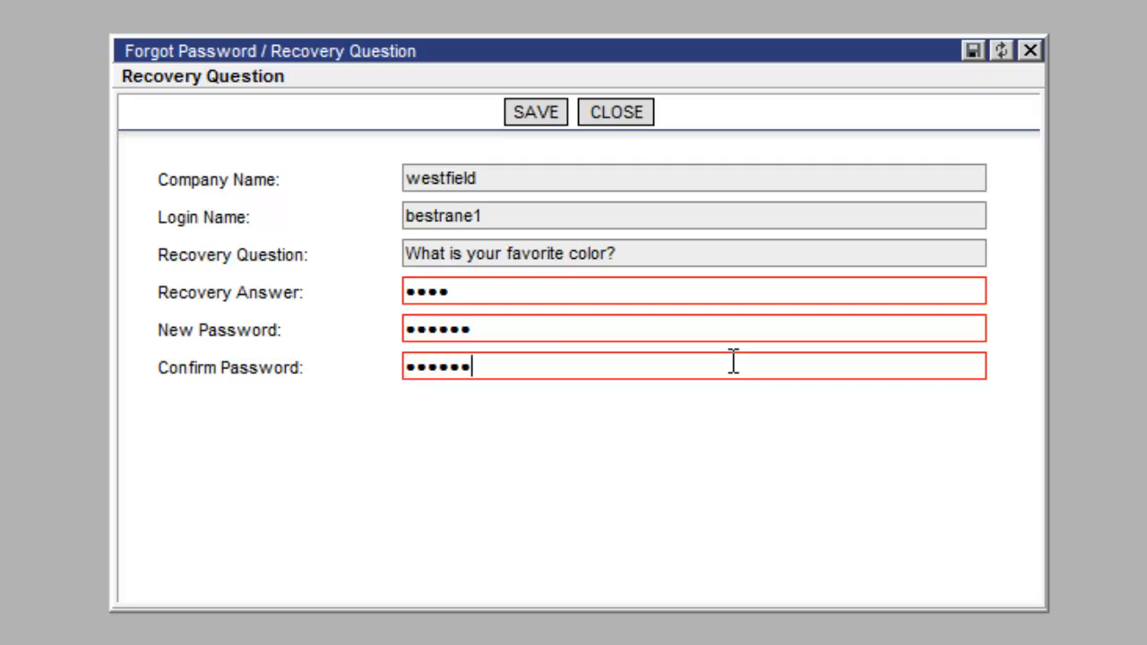
mouse_move(623, 260)
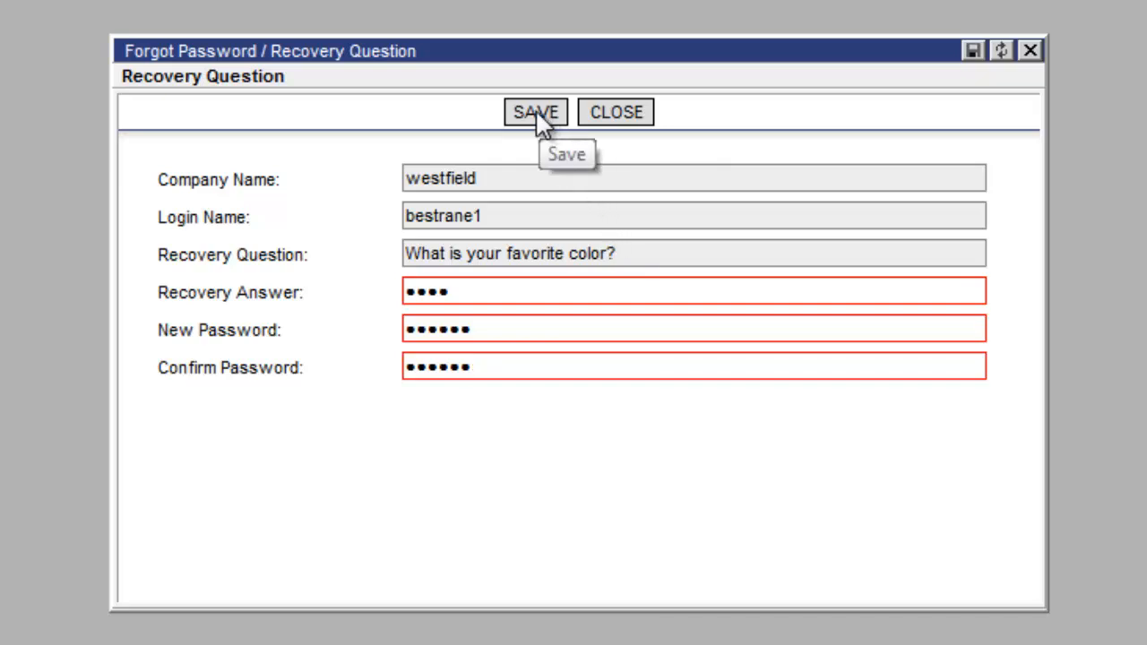
Save the recovered password and dismiss the Password Changed Successfully message.
left_click(533, 111)
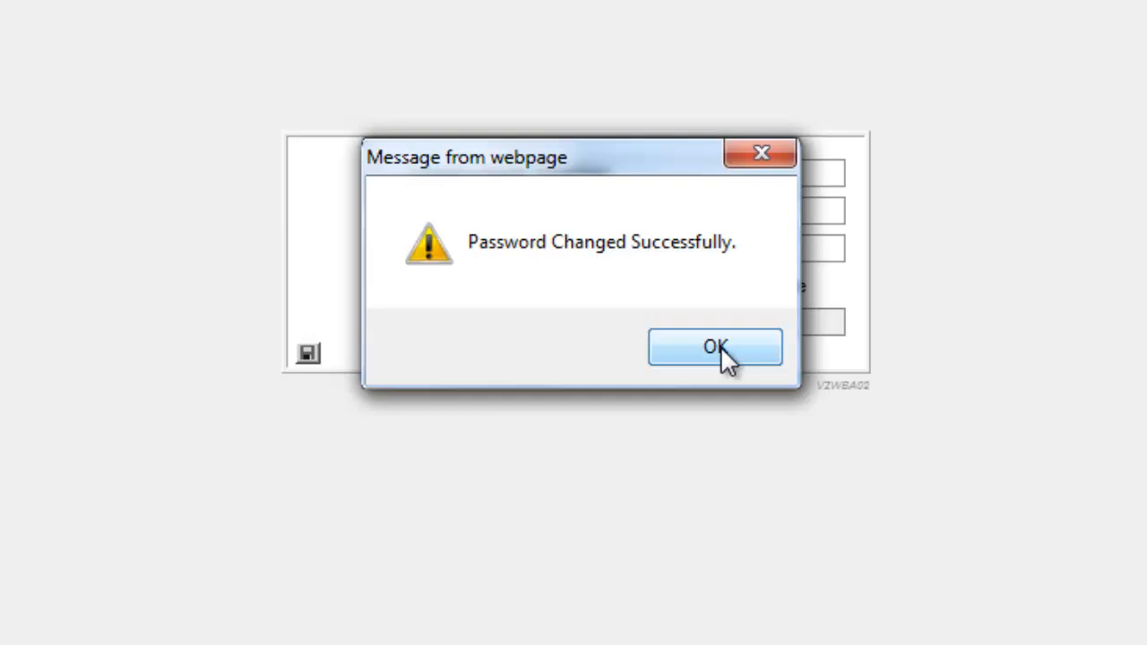
left_click(713, 347)
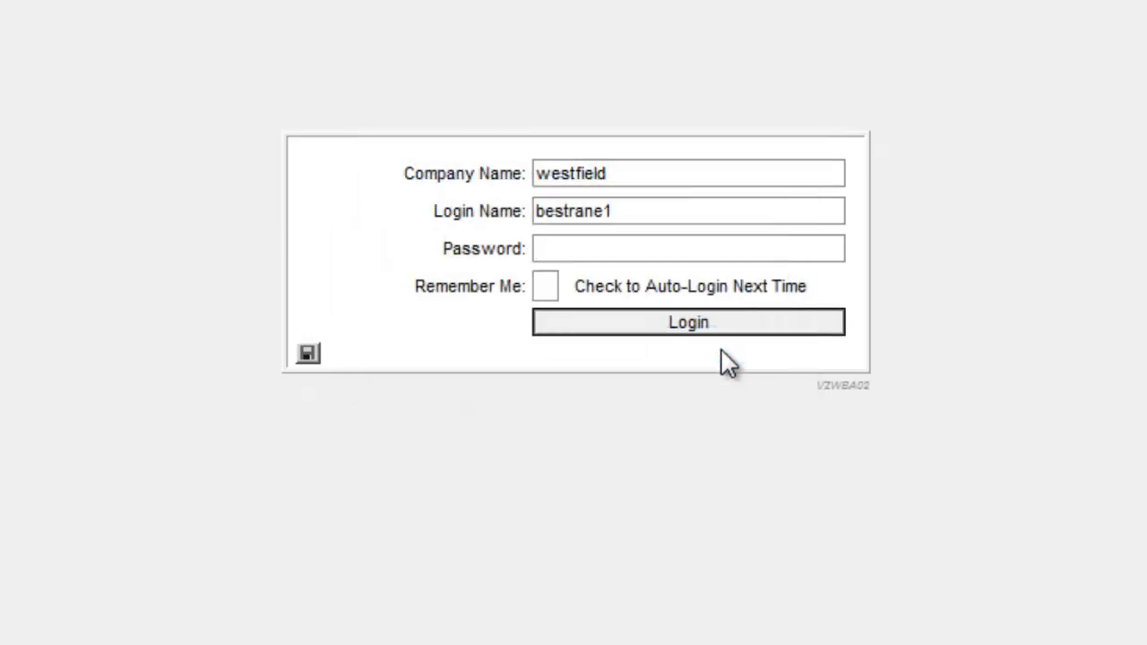
left_click(688, 247)
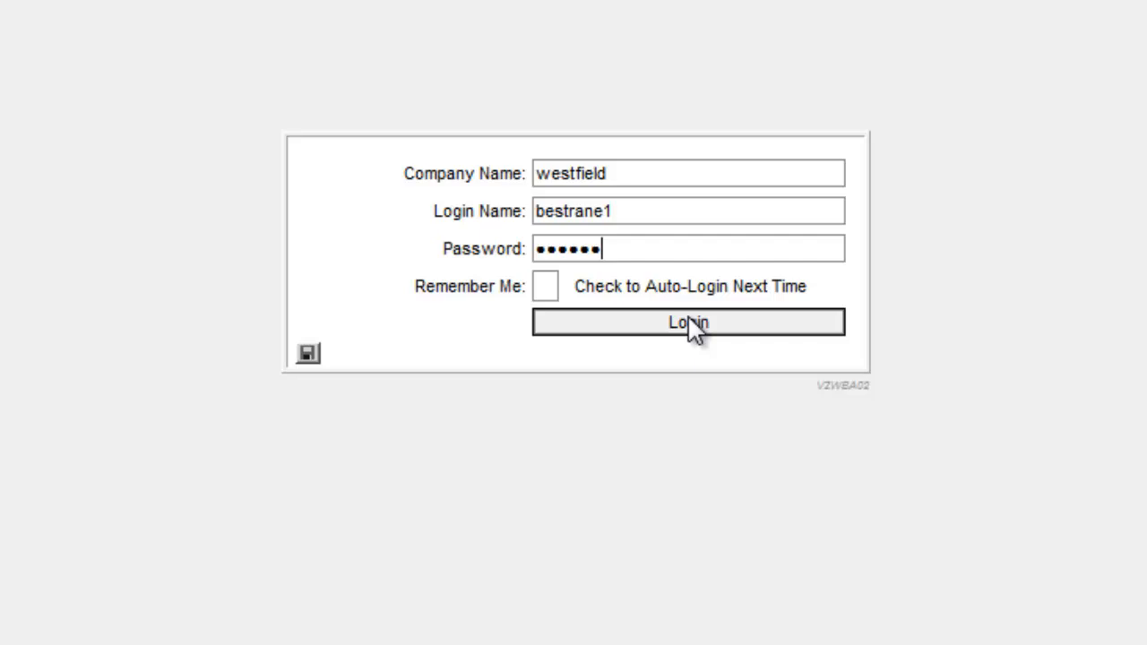
left_click(688, 322)
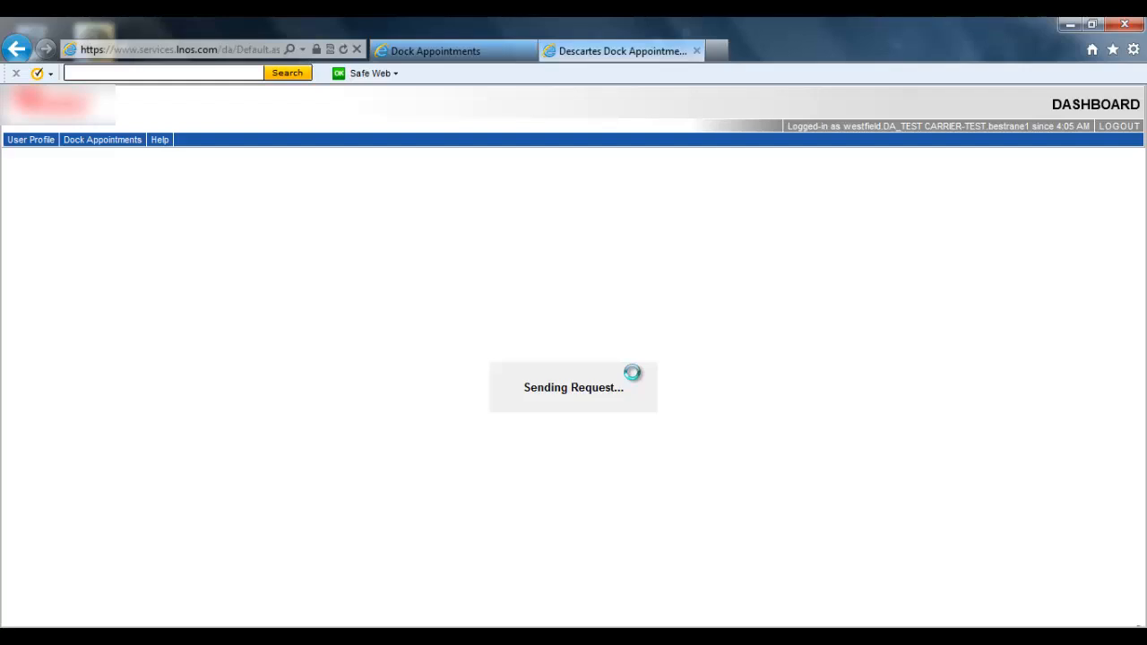